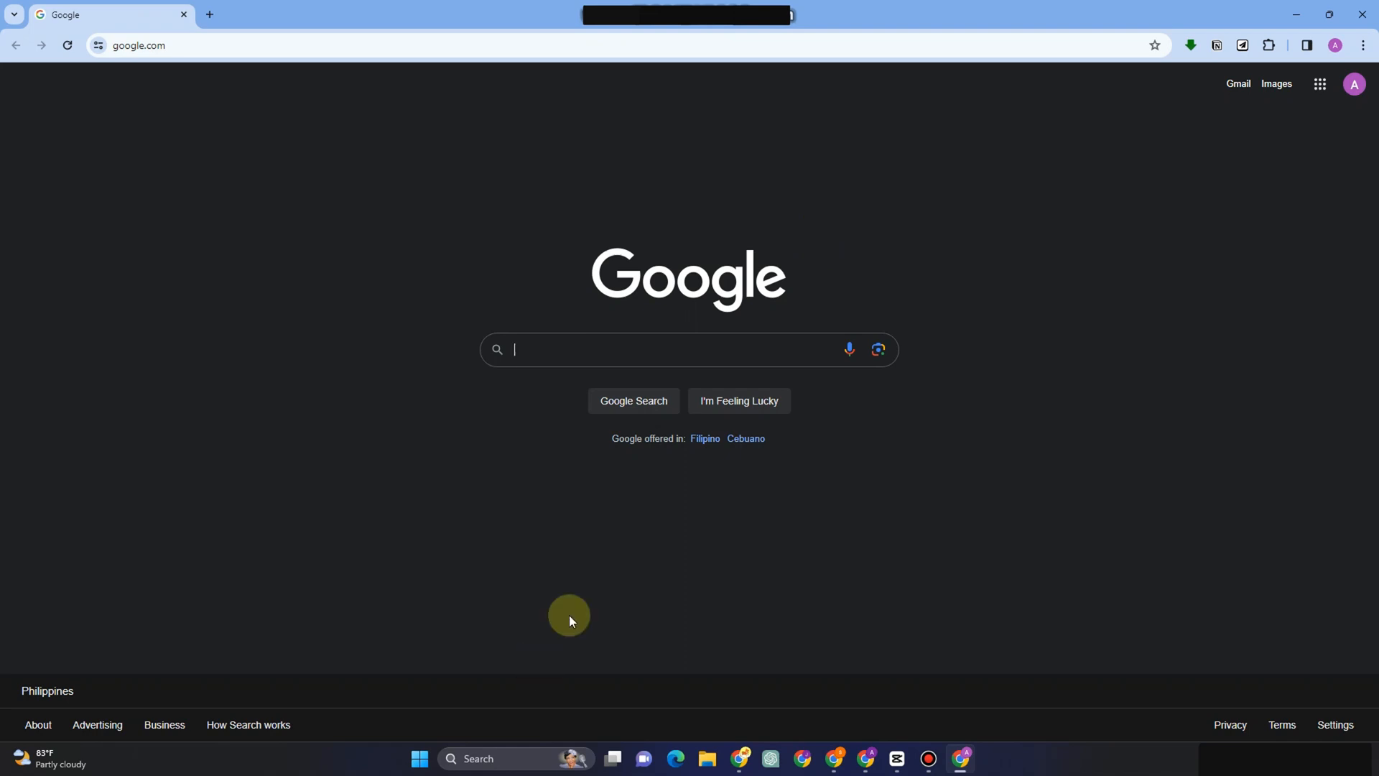
mouse_move(475, 759)
text(windows security)
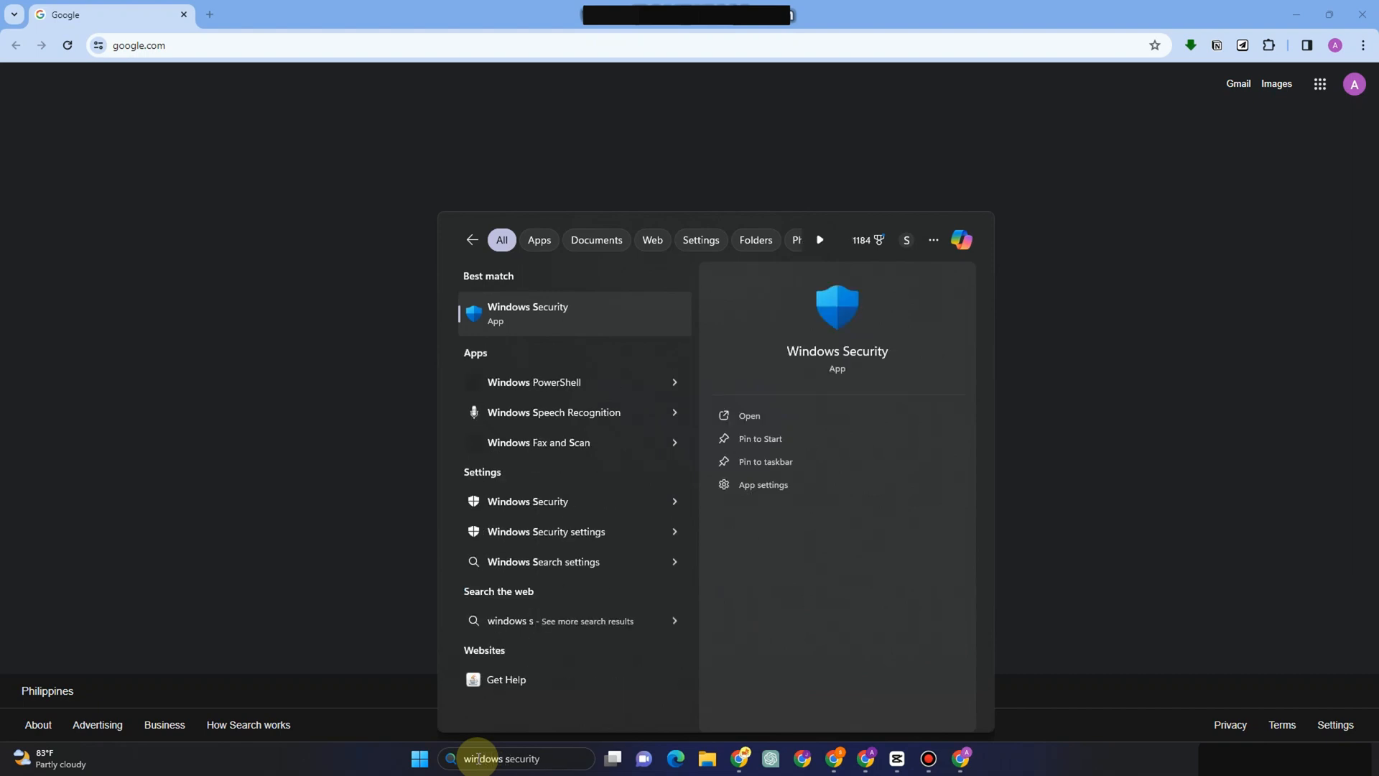
mouse_move(527, 319)
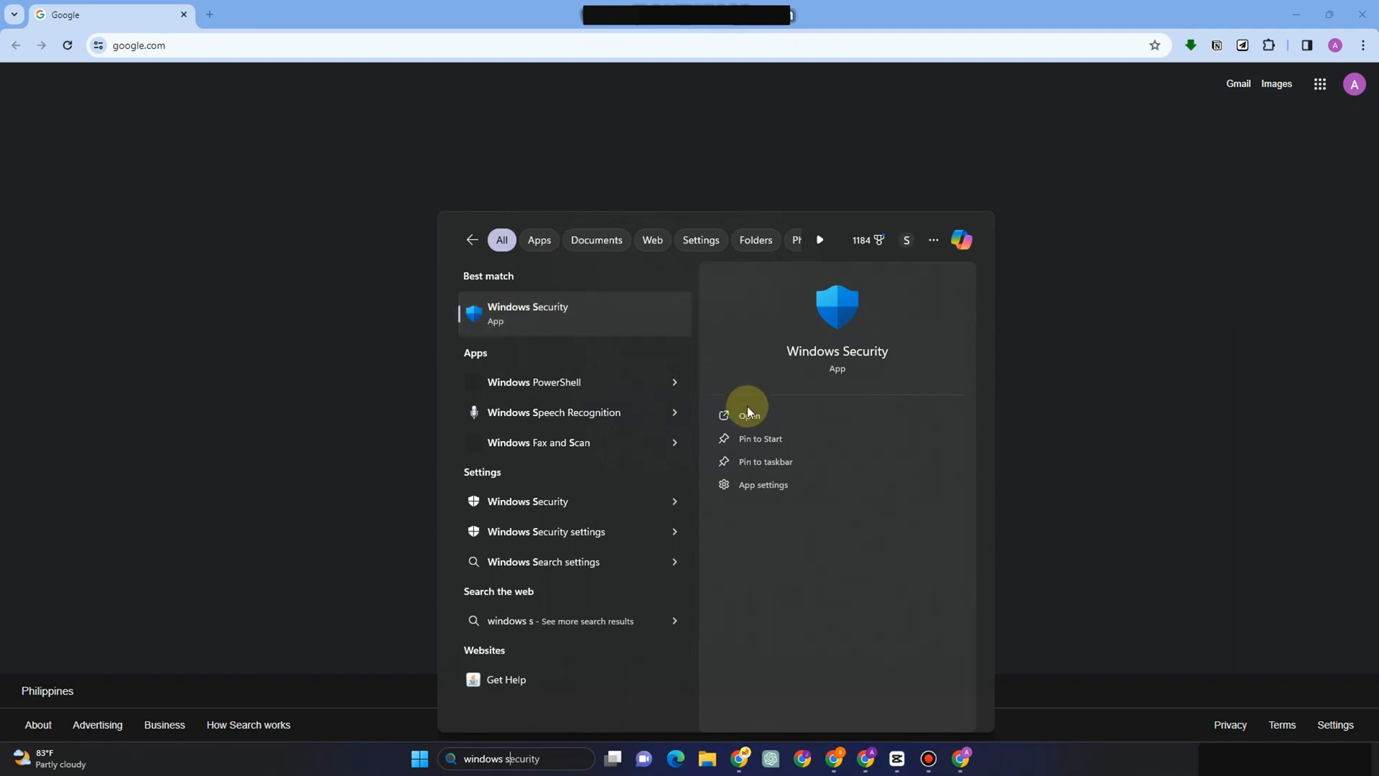
Launch Windows Security, view Virus & threat protection and its Manage providers page, then return
click(749, 414)
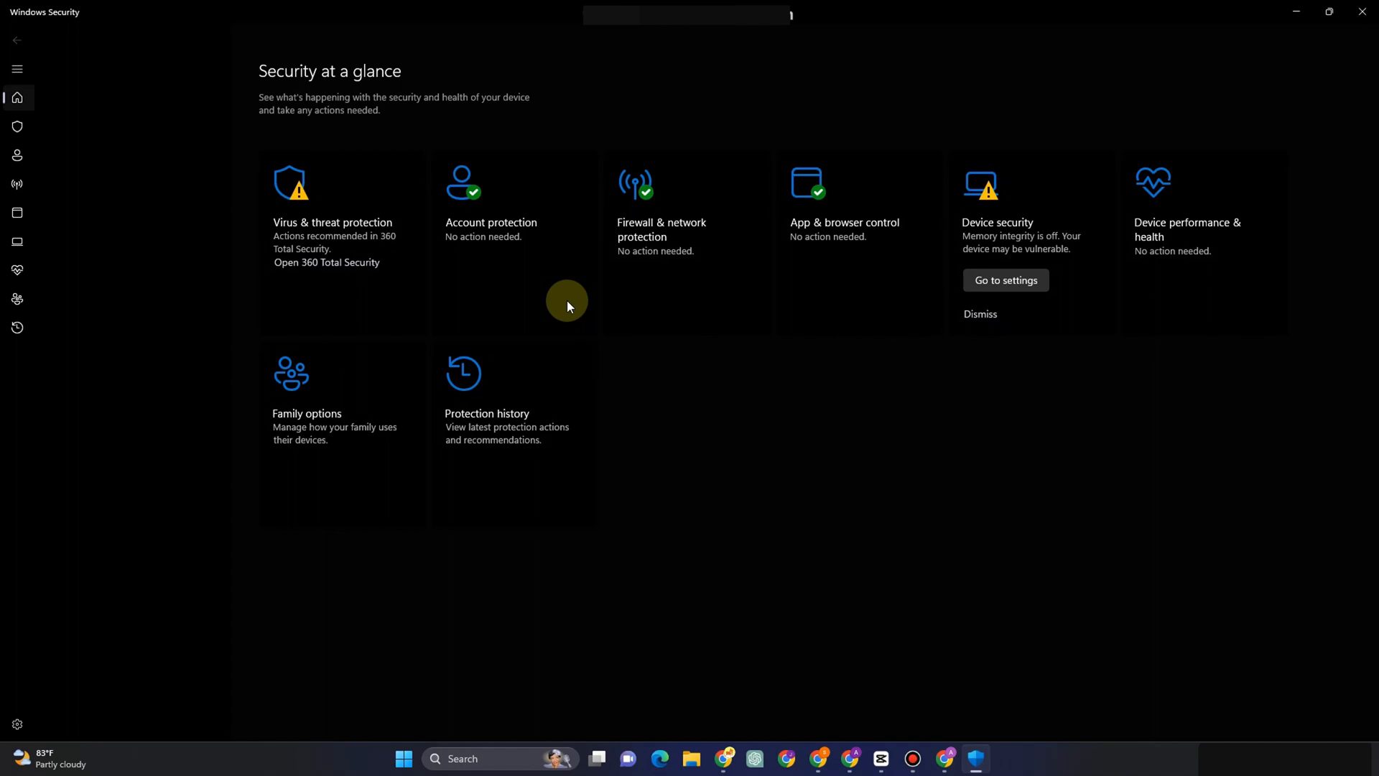
click(15, 69)
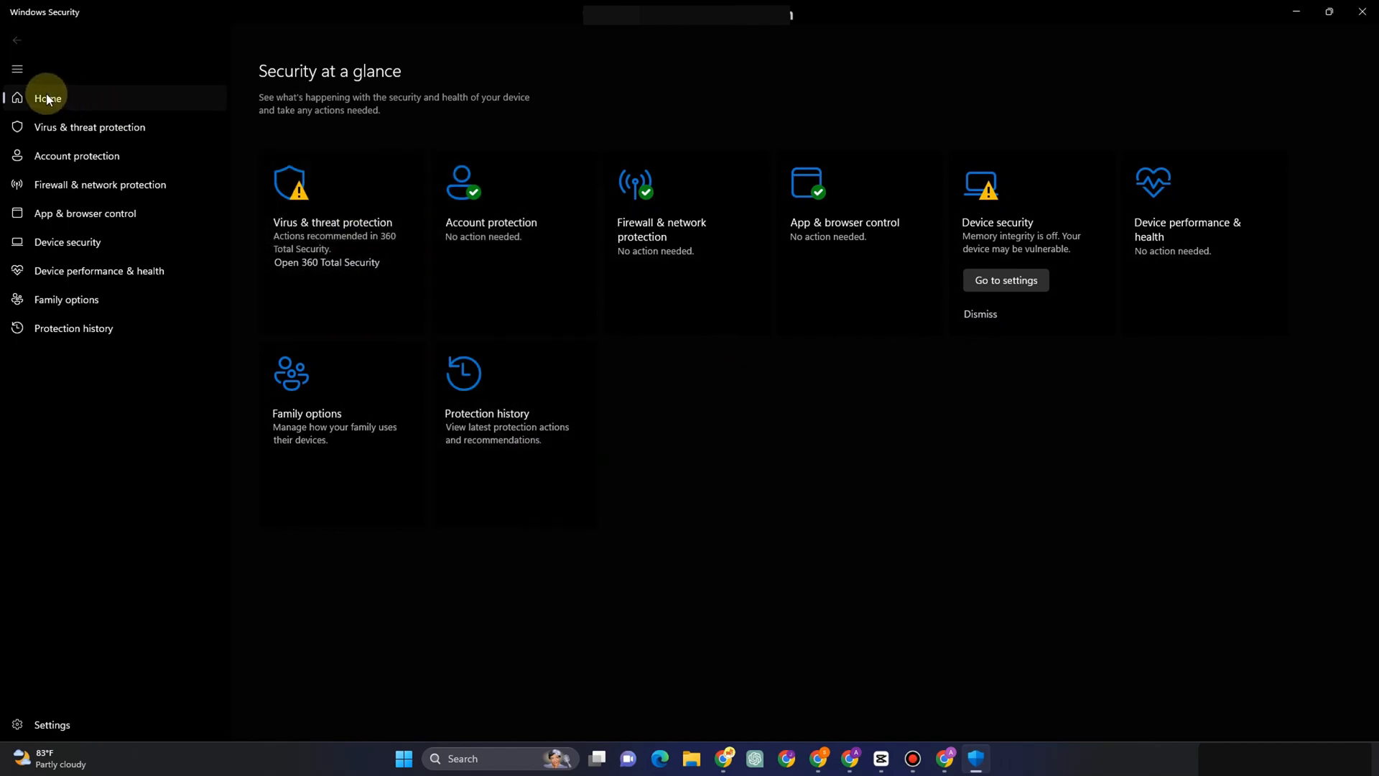
mouse_move(377, 296)
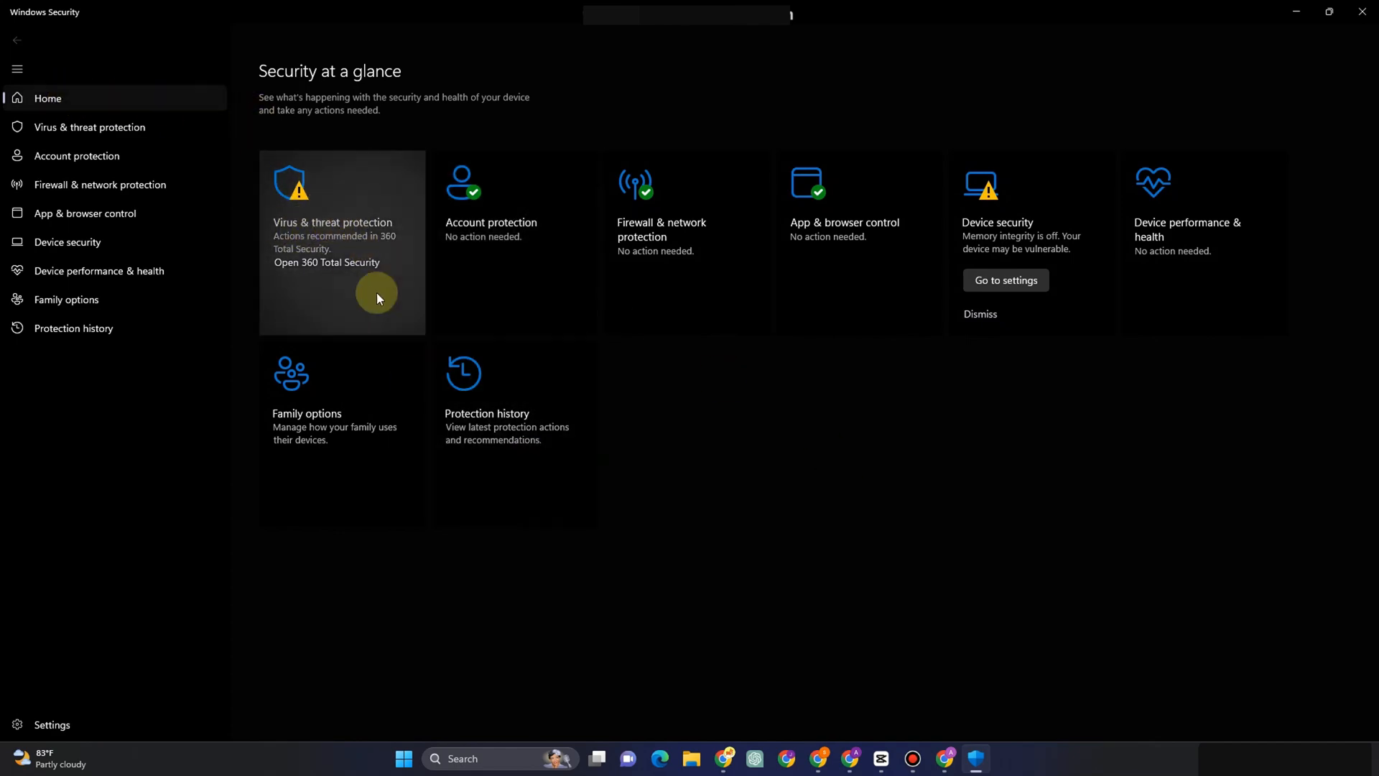
click(332, 221)
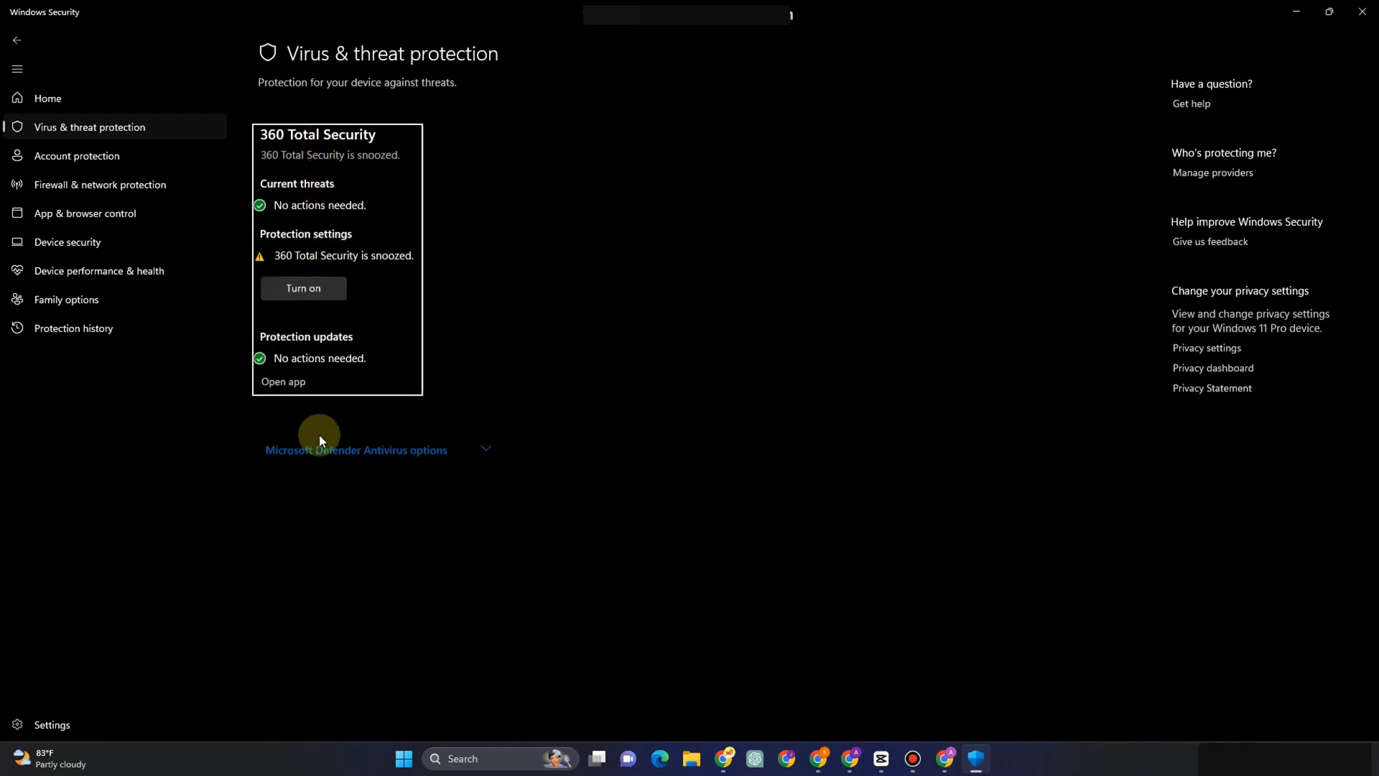
click(355, 449)
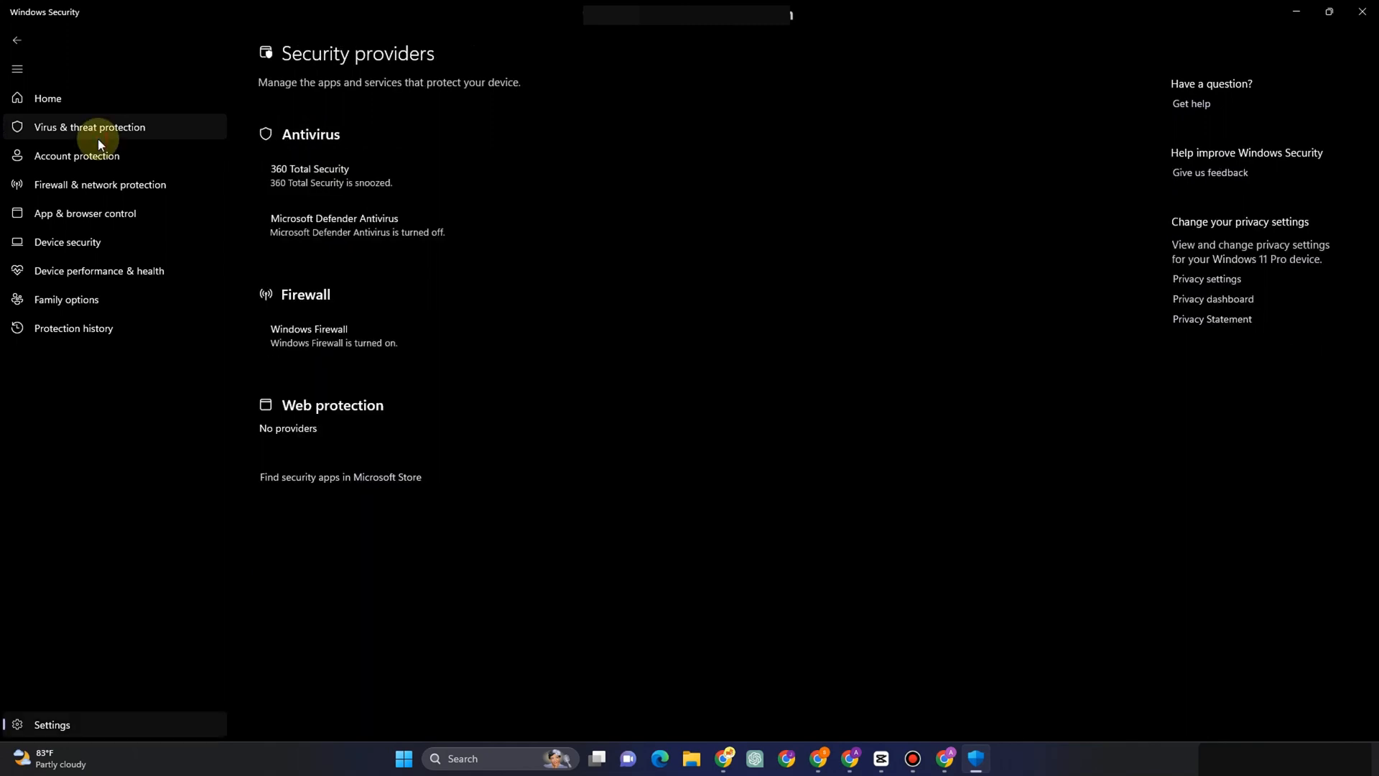
click(89, 126)
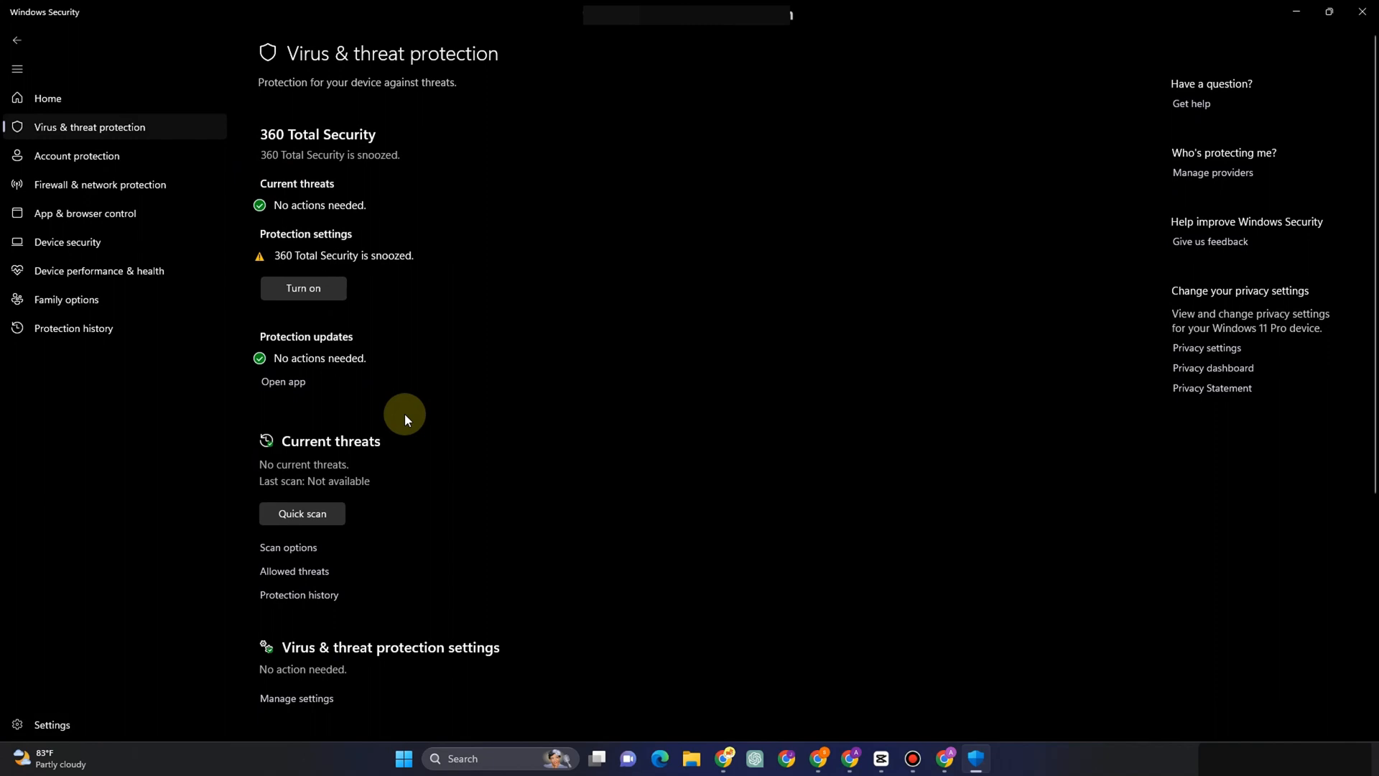
mouse_move(303, 704)
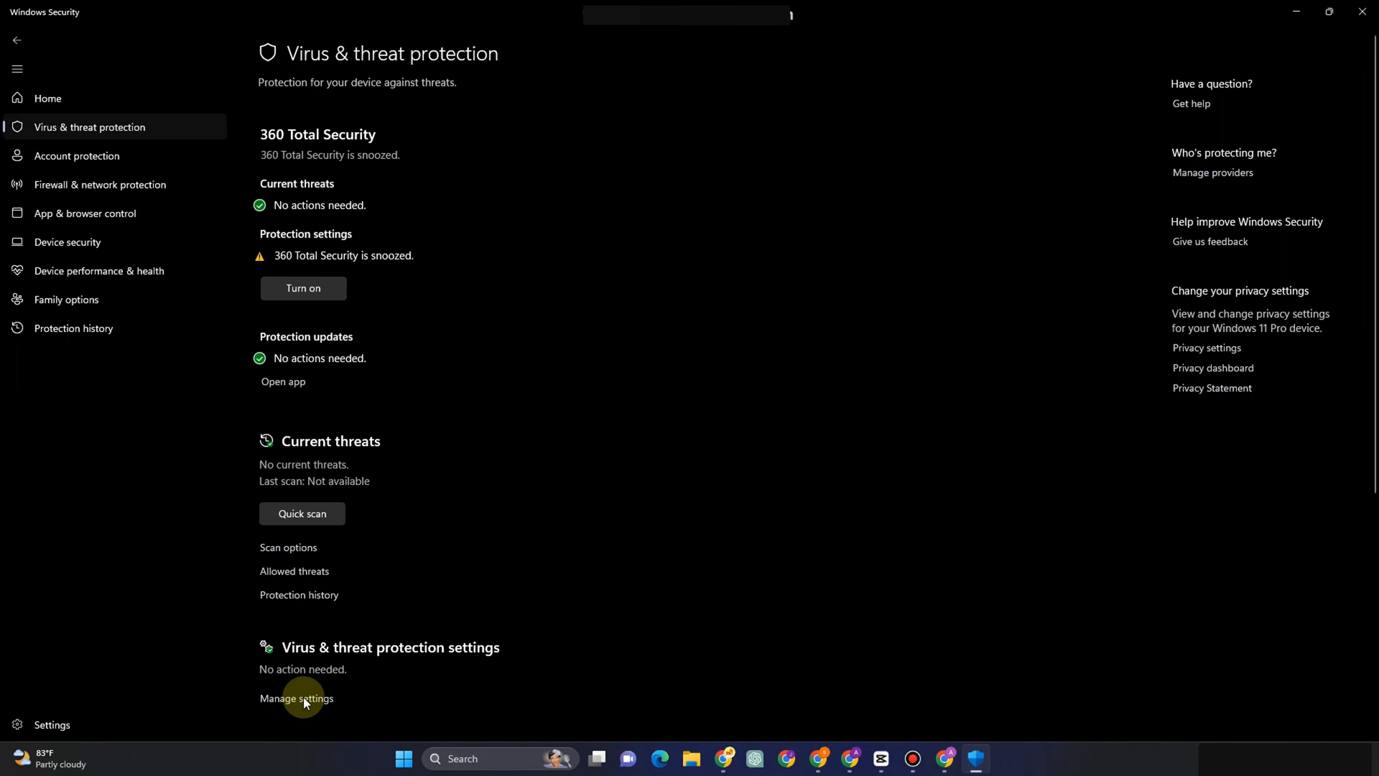
From Manage settings, reach Exclusions and start adding a Folder exclusion
click(296, 698)
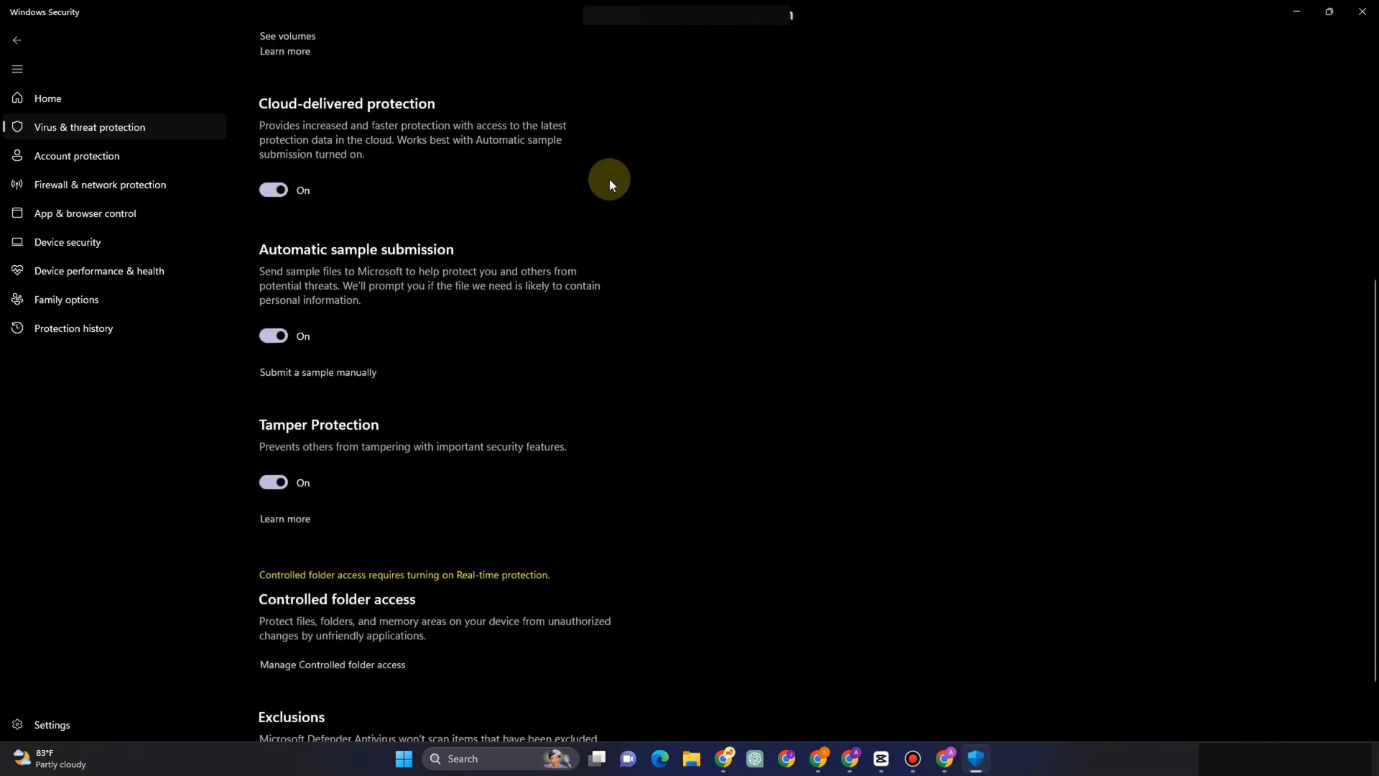
scroll(down, 3)
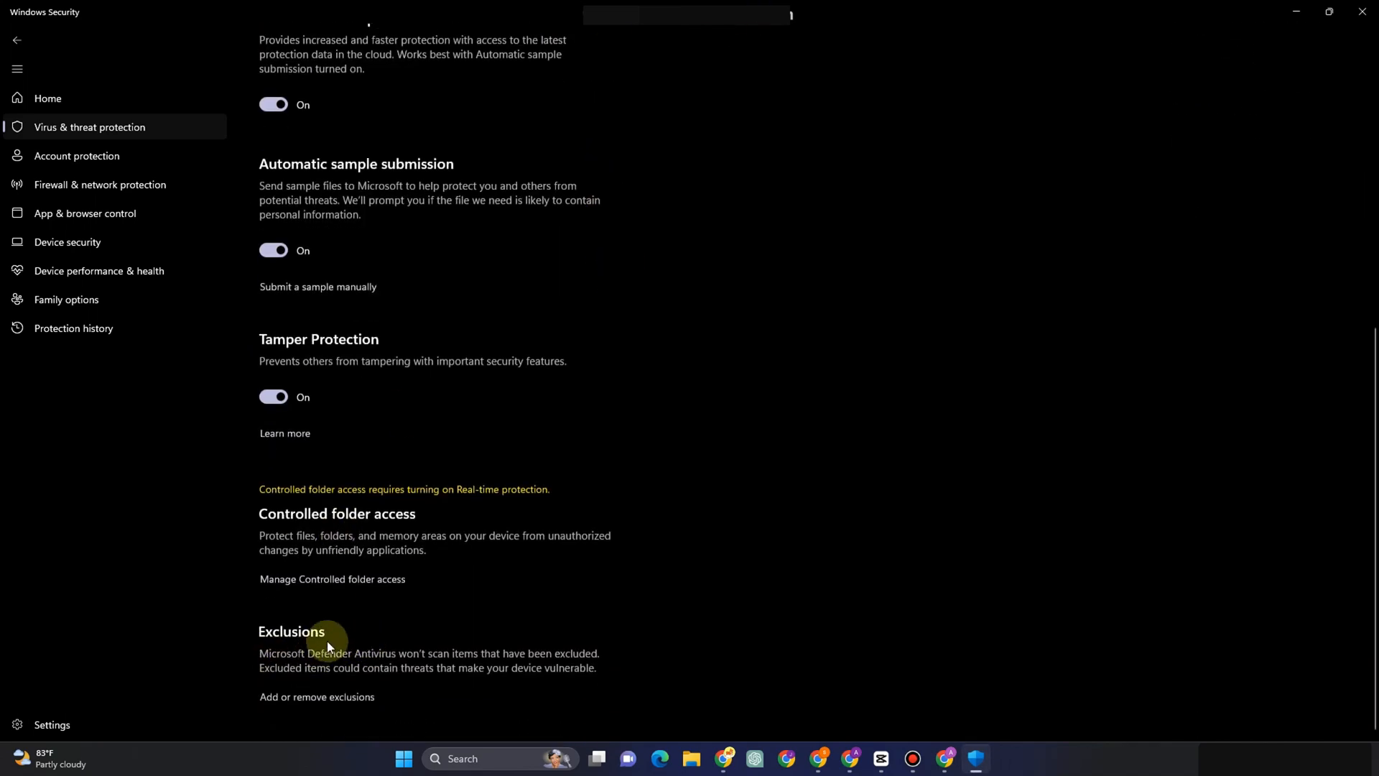
mouse_move(336, 709)
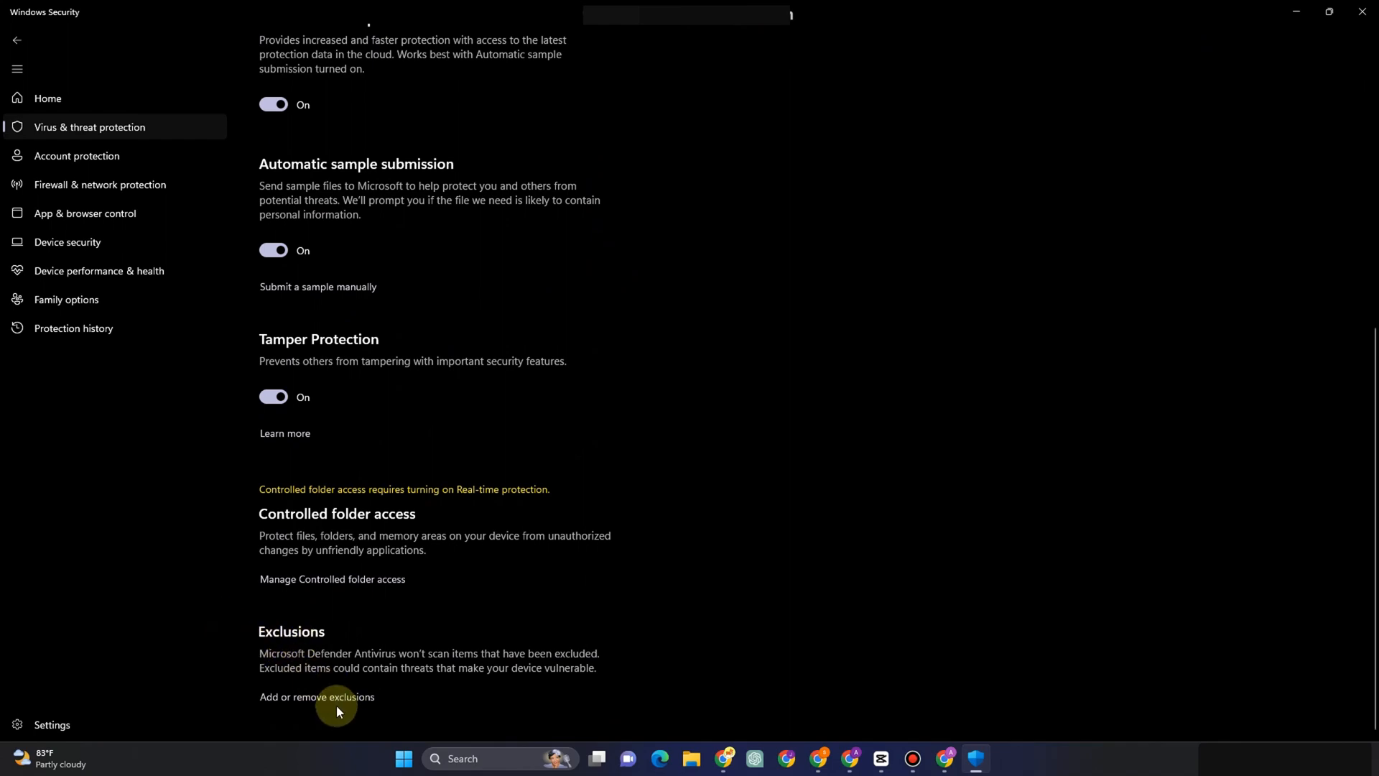
click(316, 696)
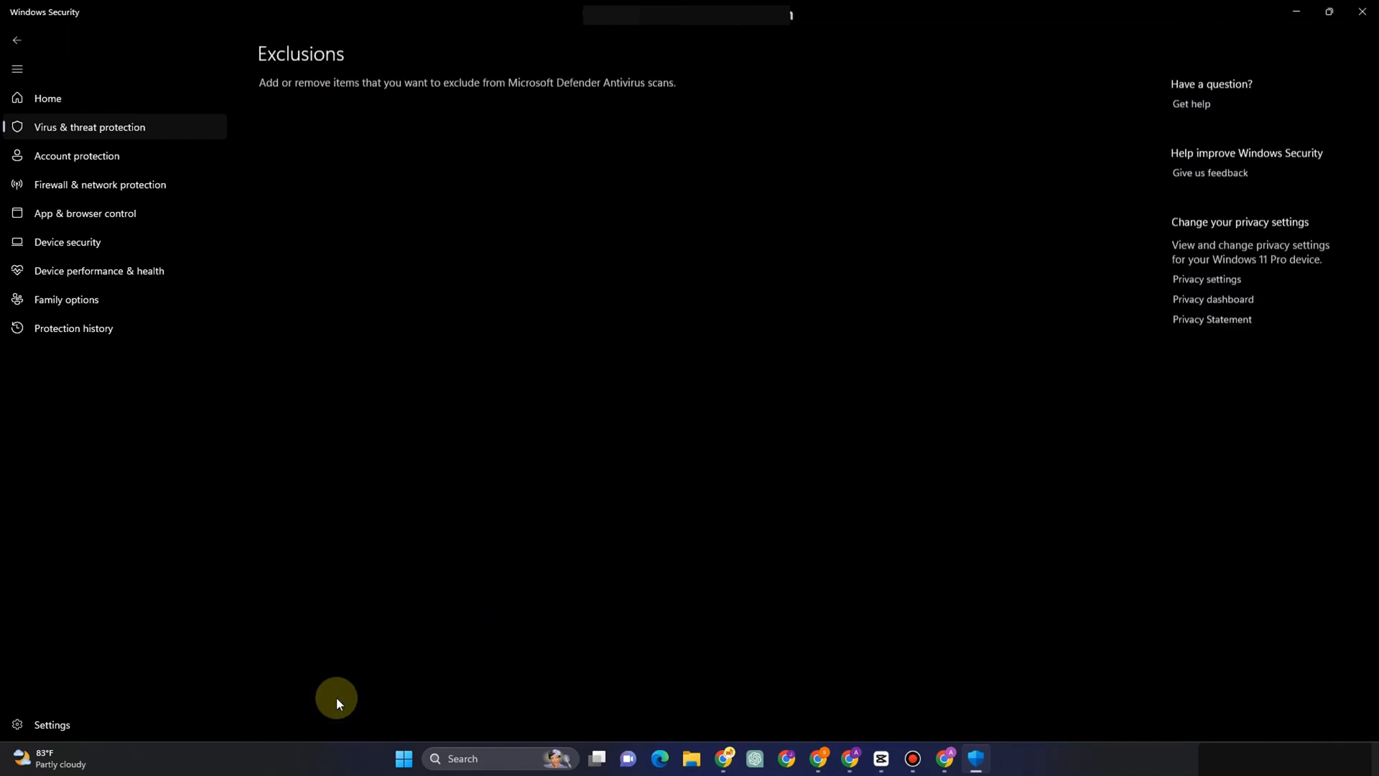
mouse_move(644, 493)
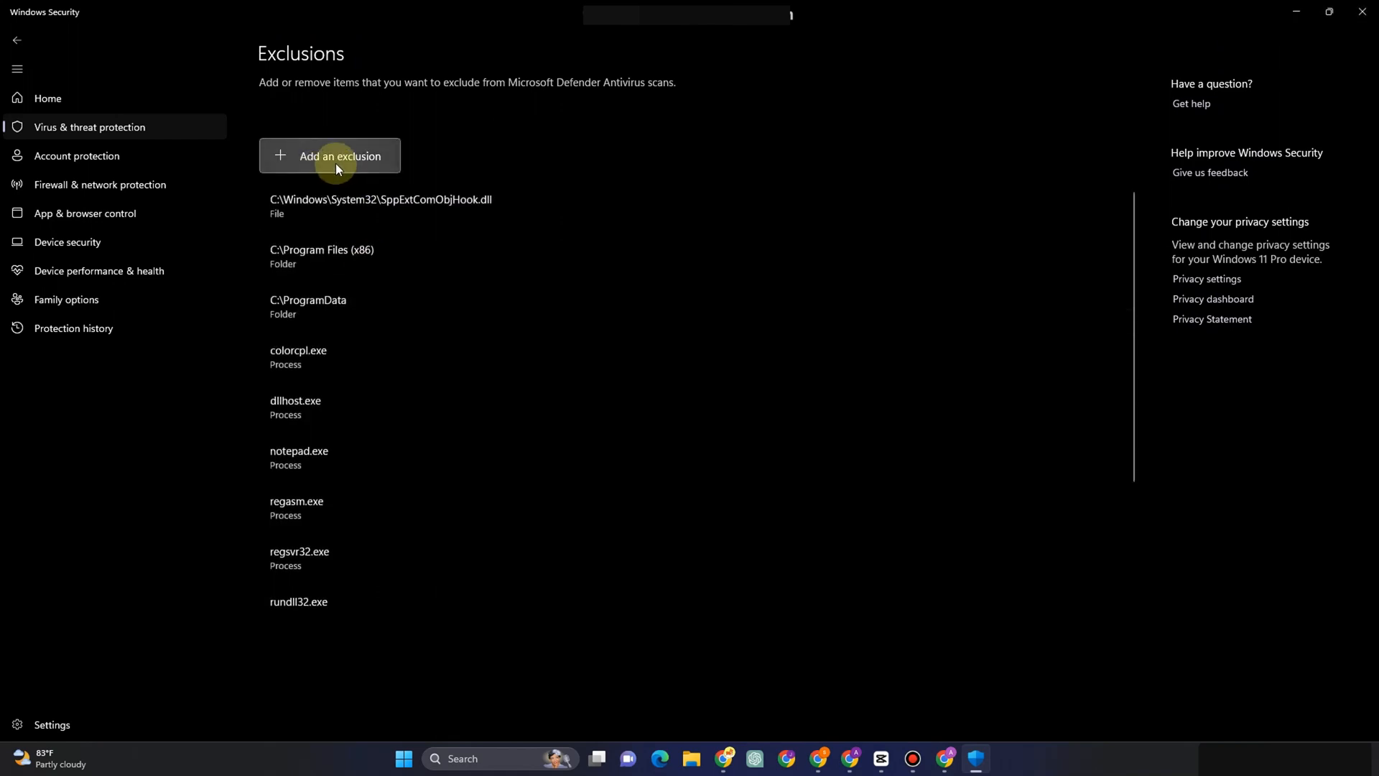
click(335, 156)
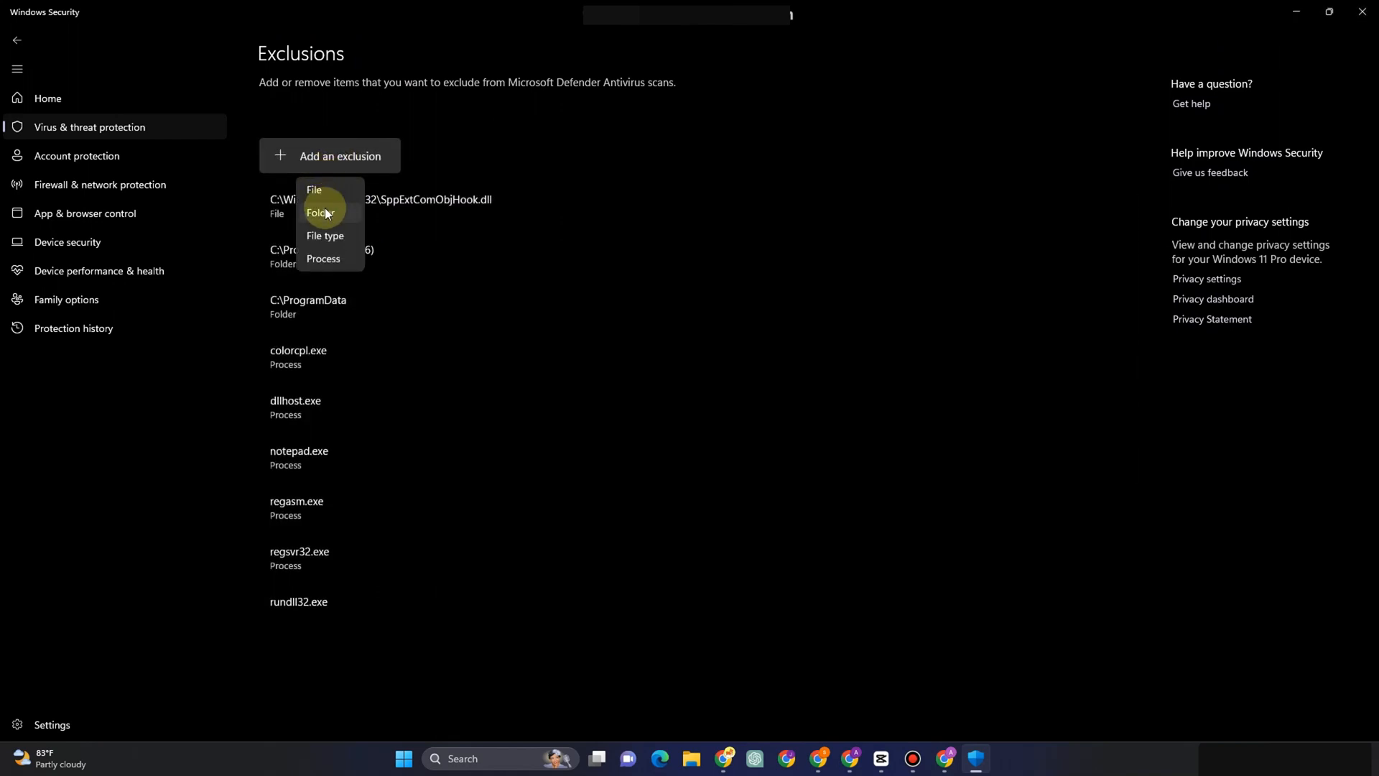
click(321, 212)
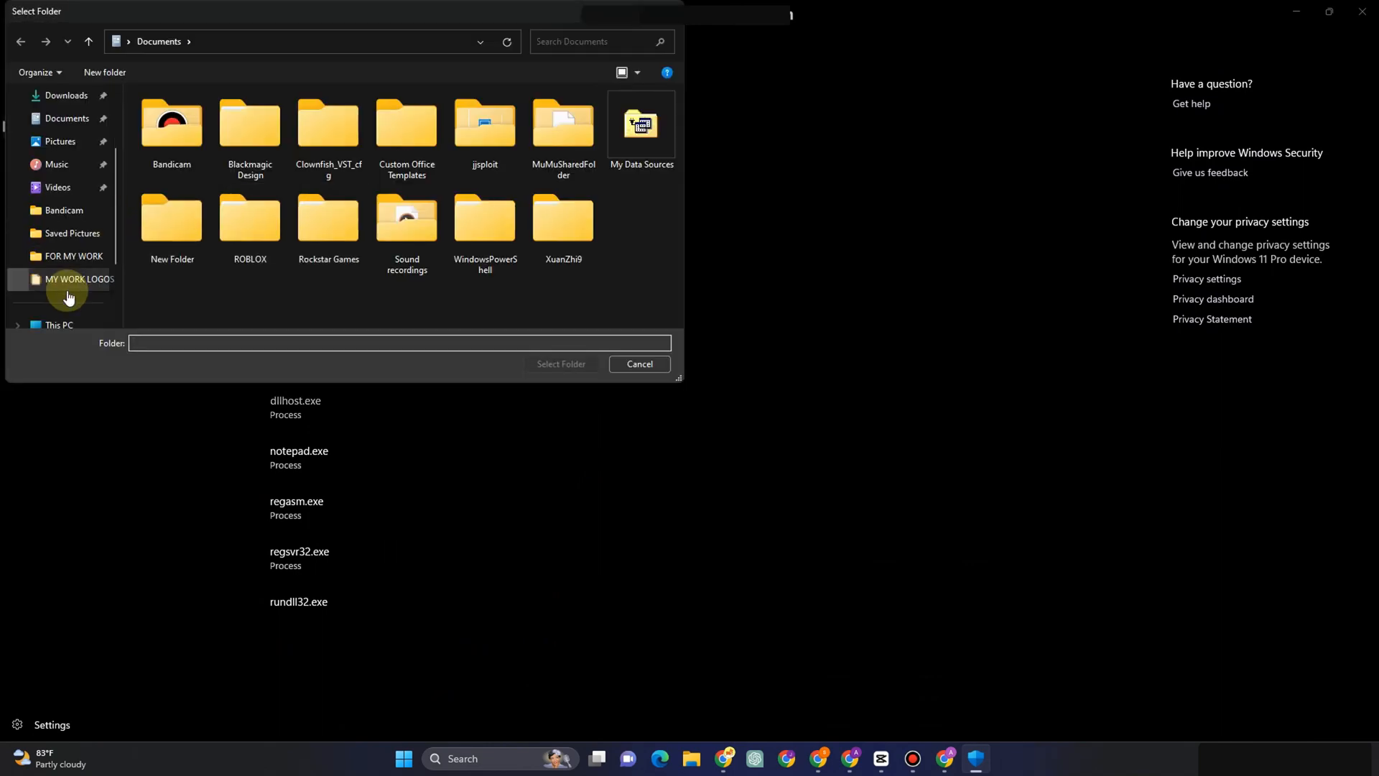
Browse This PC to Local Disk (C:) and into the Program Files (x86) folder
scroll(down, 3)
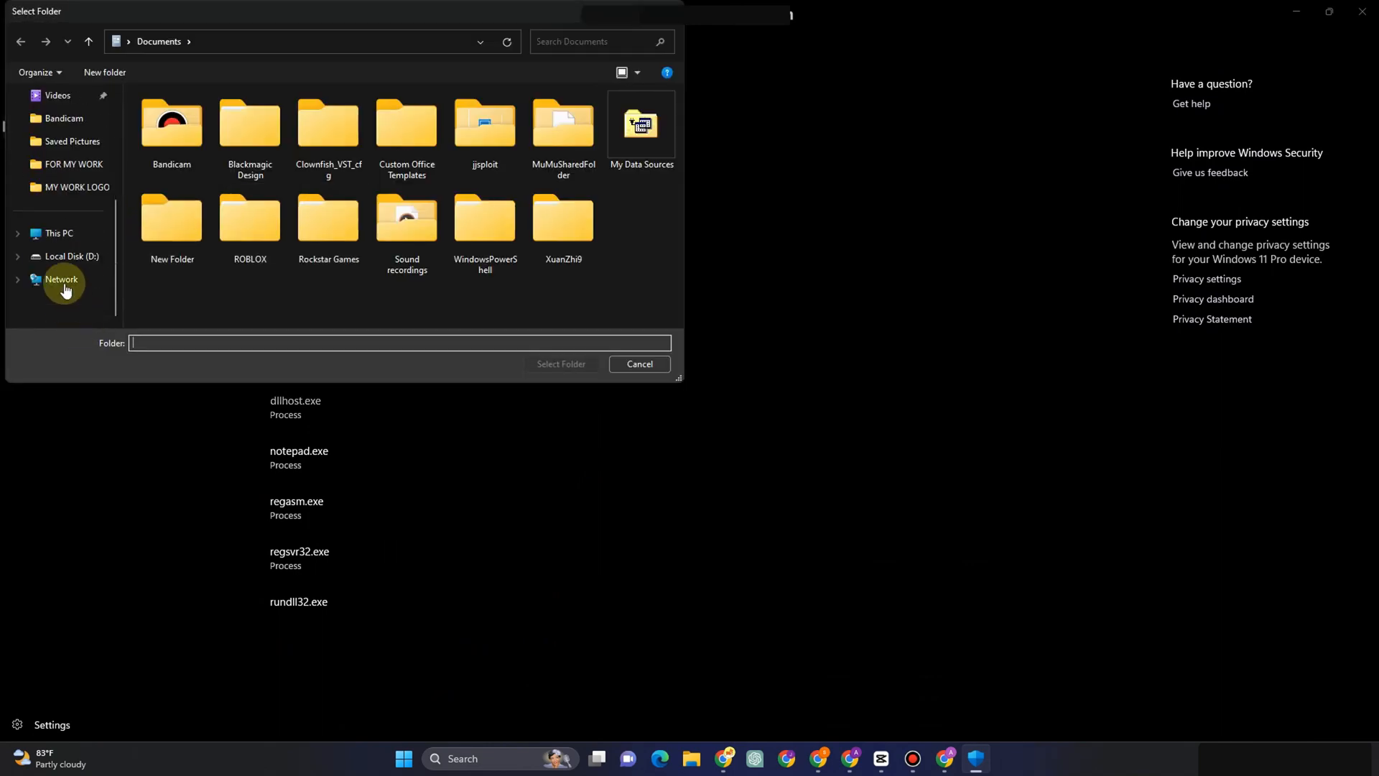
click(59, 233)
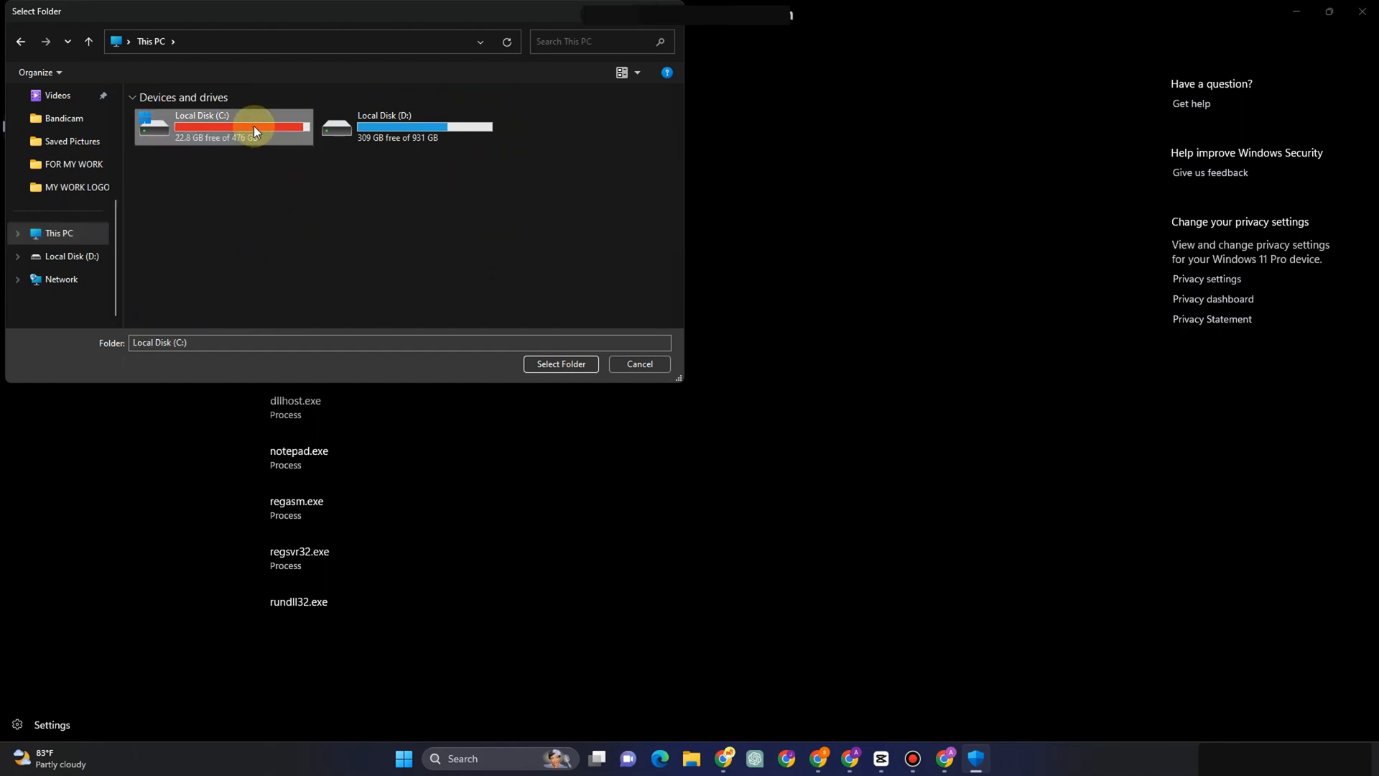
double_click(223, 127)
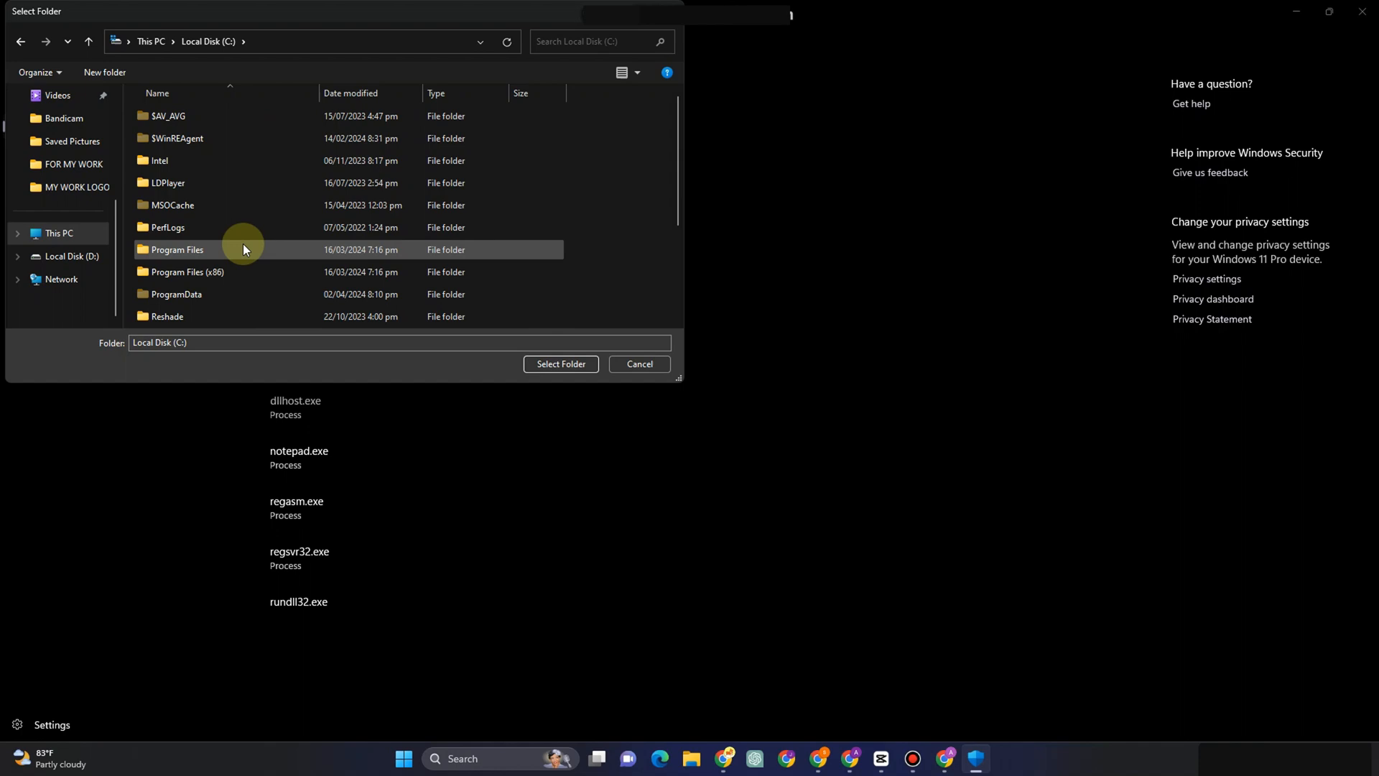
double_click(185, 271)
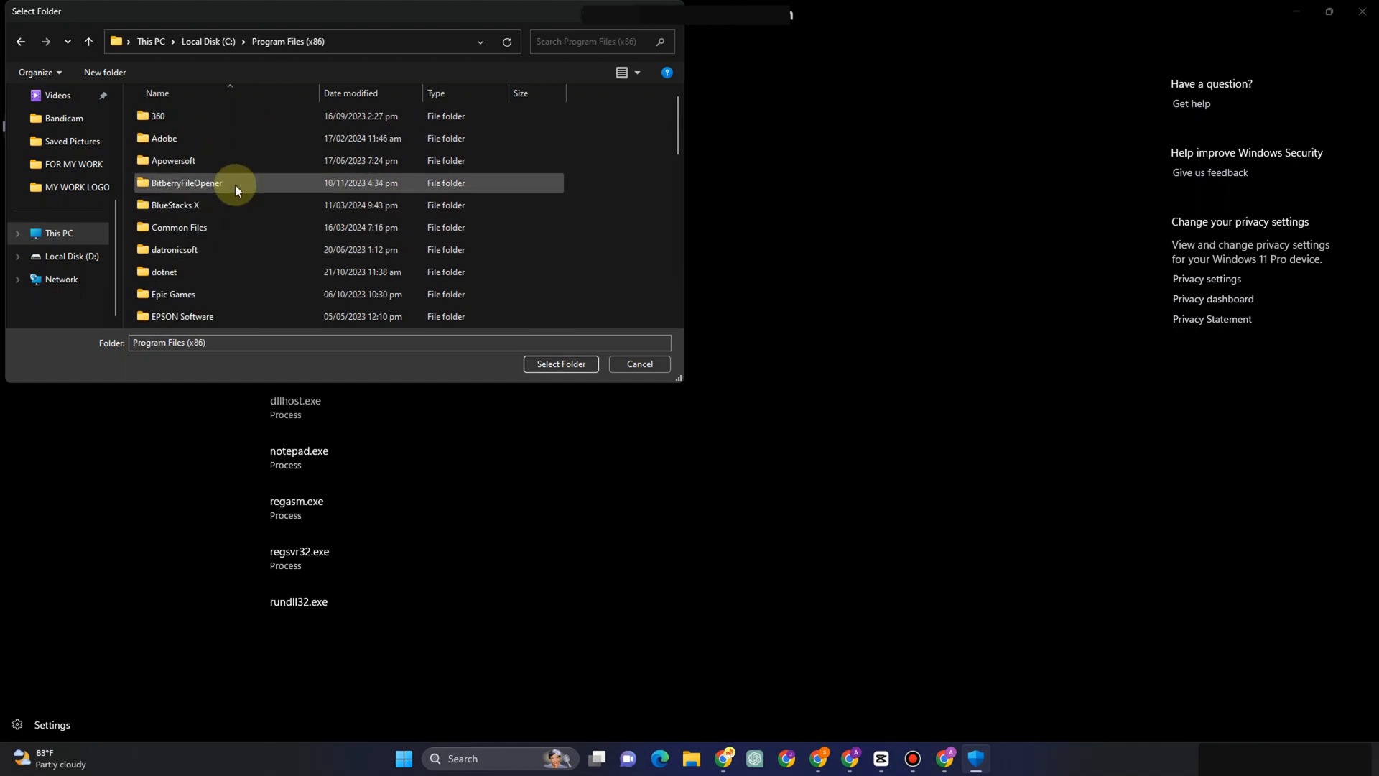
scroll(down, 3)
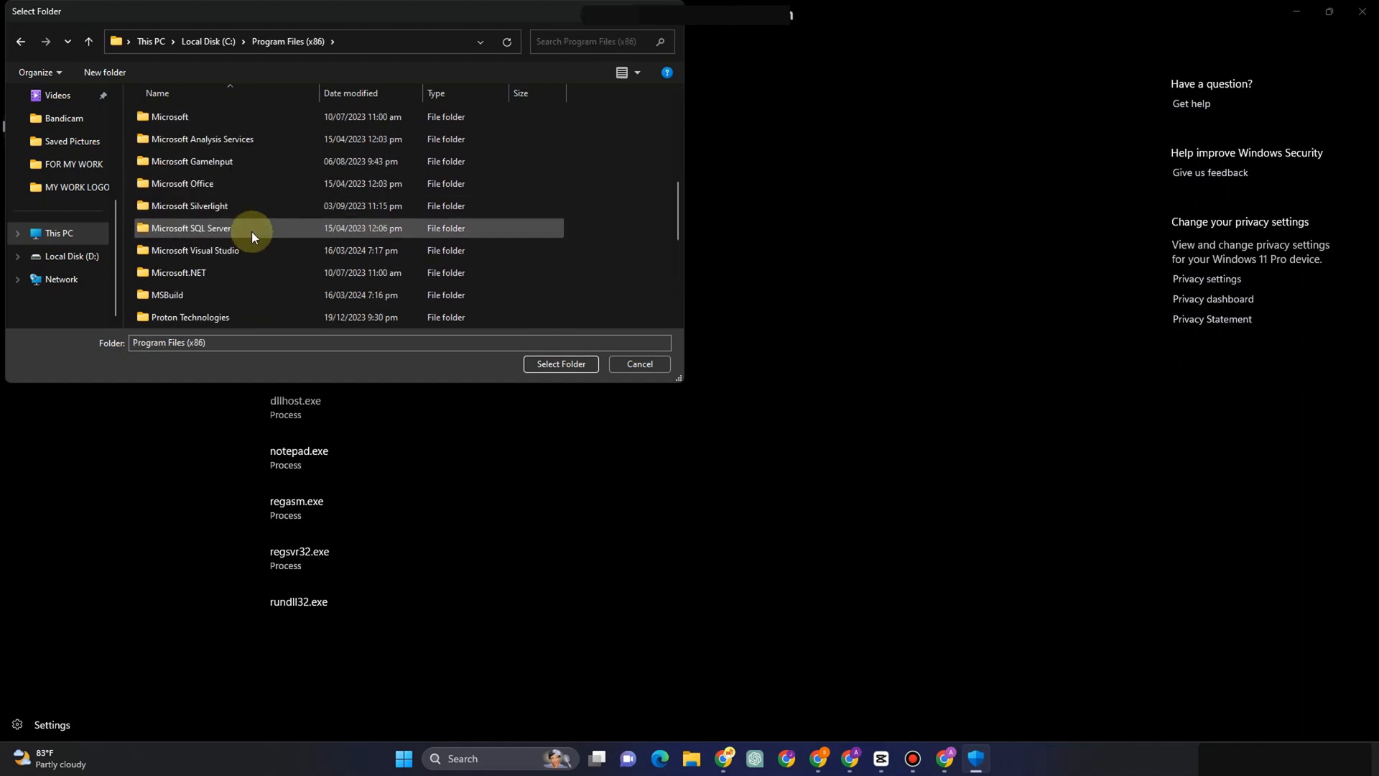
scroll(down, 3)
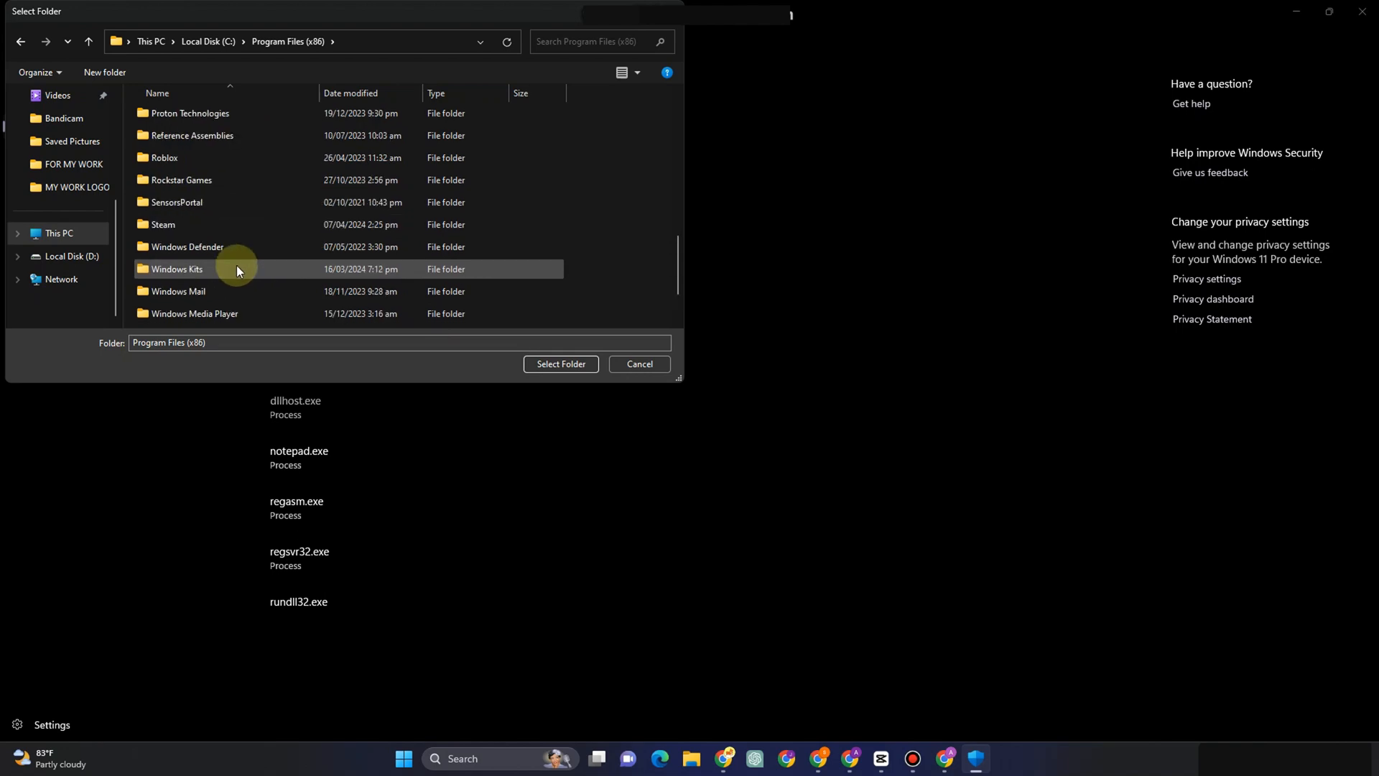
scroll(down, 3)
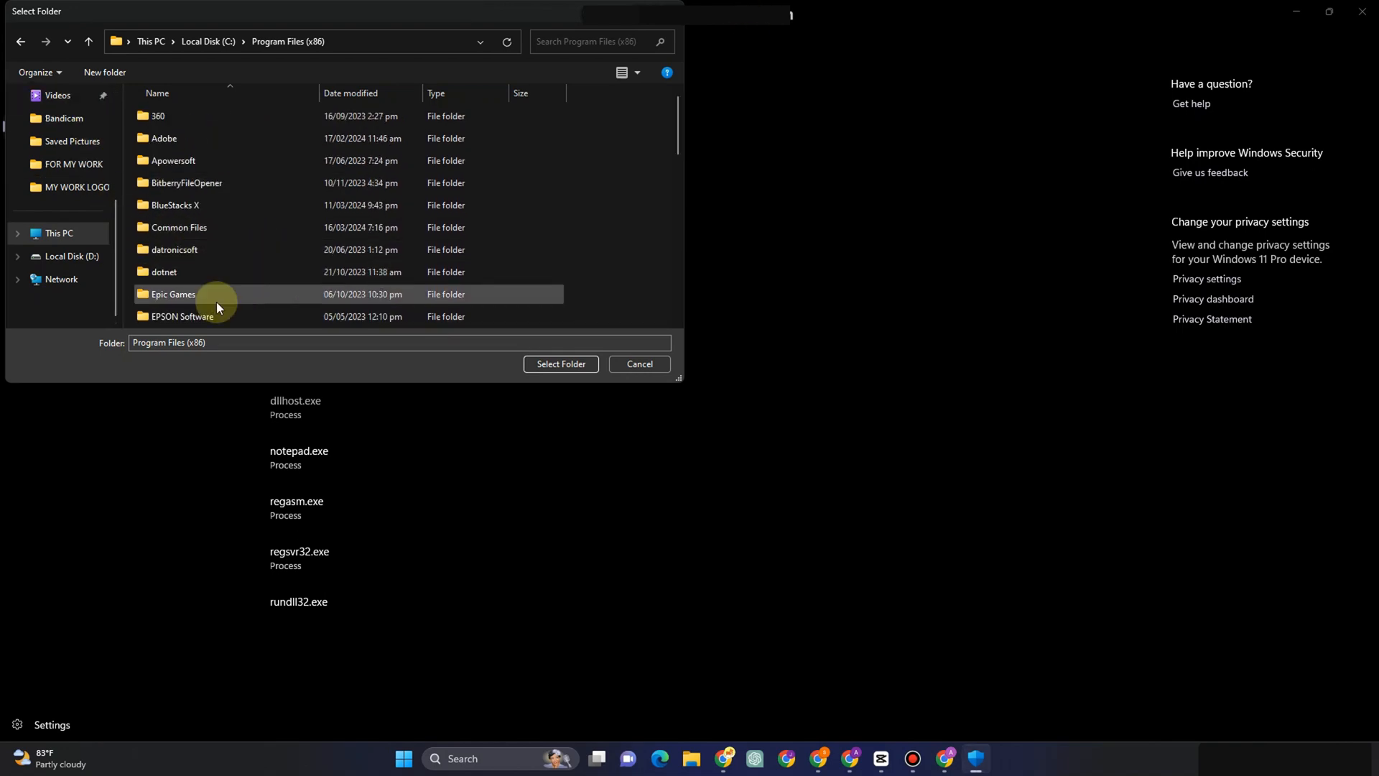
mouse_move(196, 316)
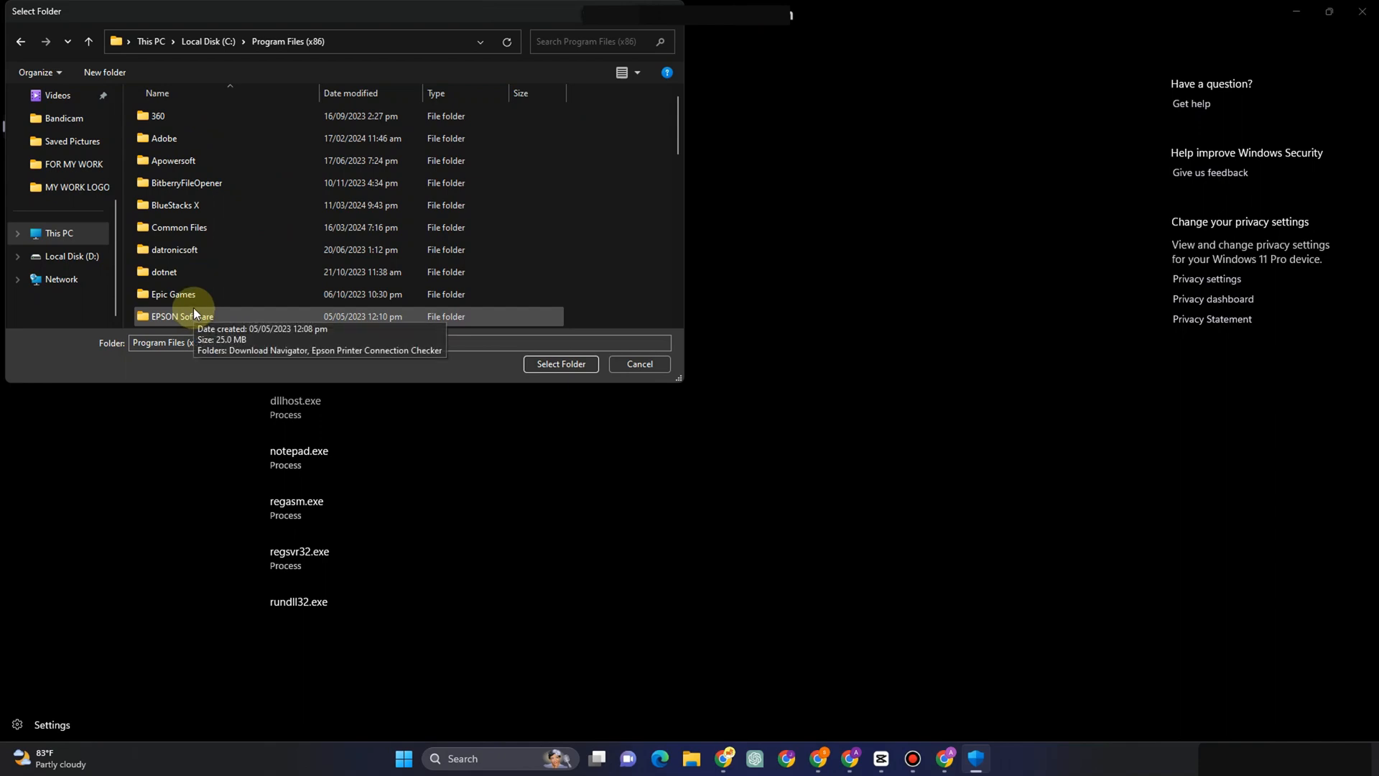
Select the GTAV folder inside Epic Games as the excluded folder
double_click(174, 293)
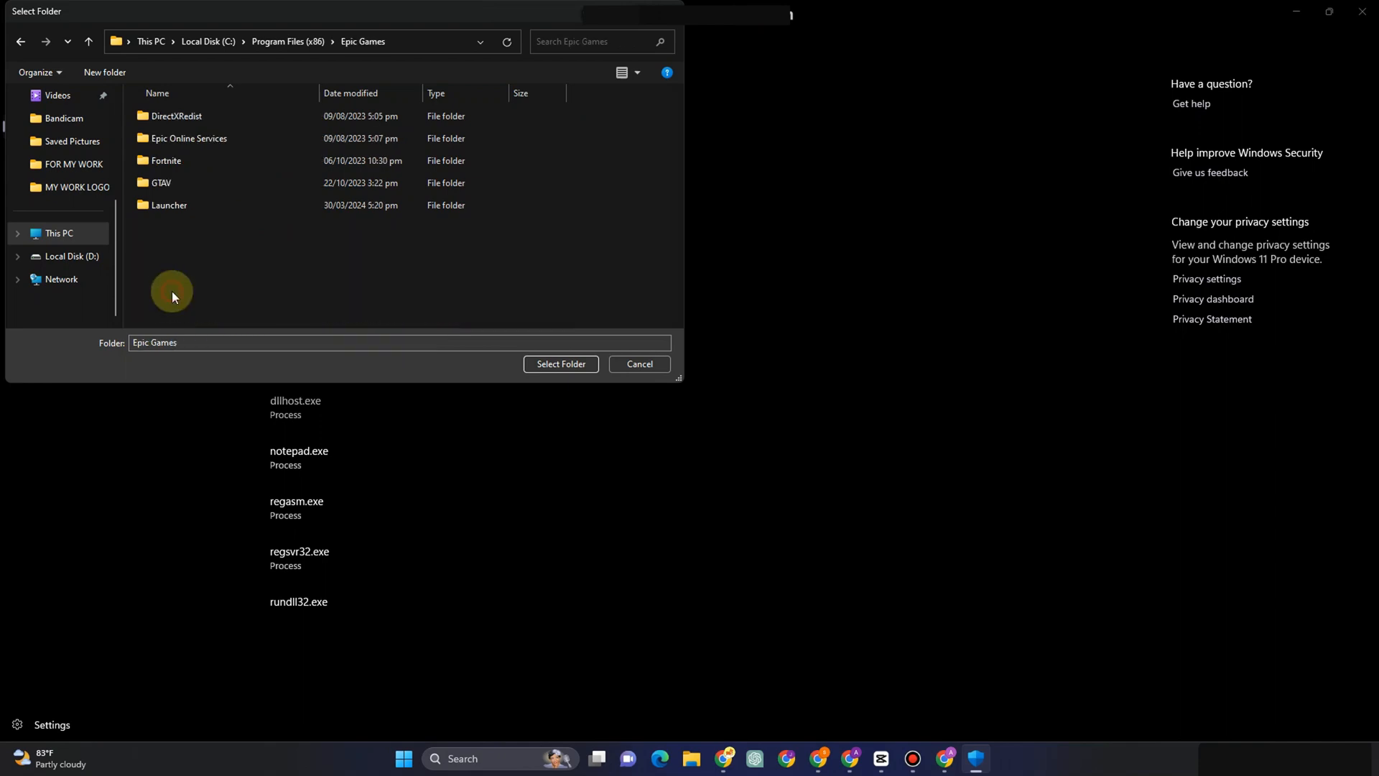
click(161, 183)
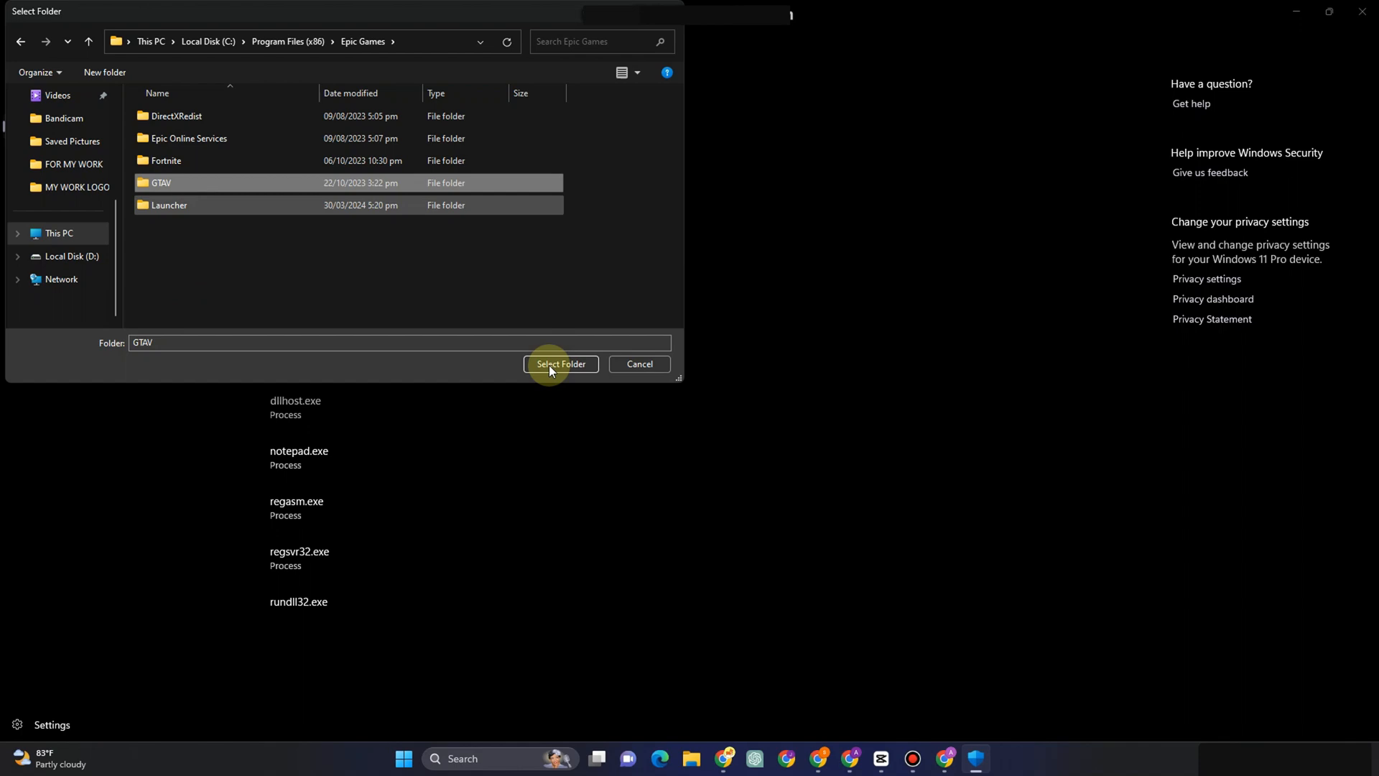
click(561, 363)
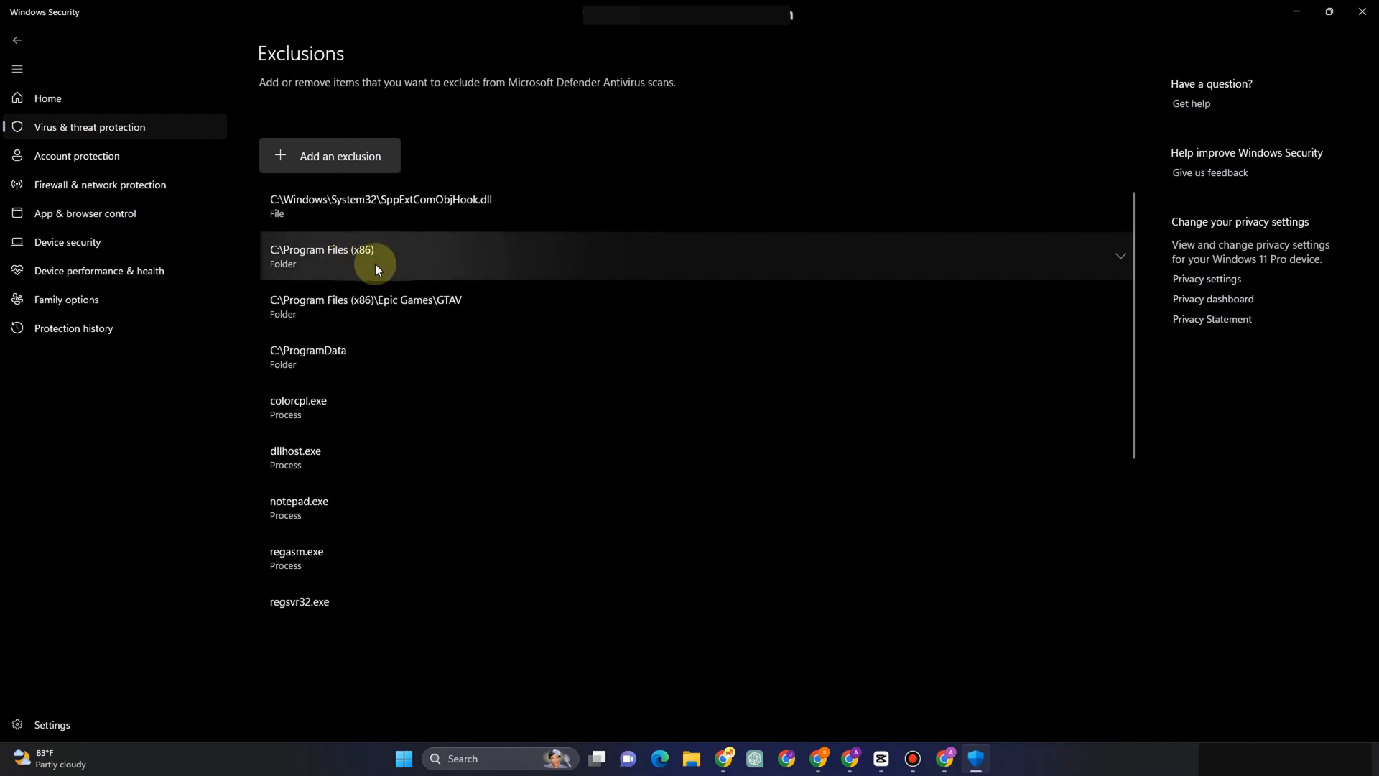
mouse_move(402, 310)
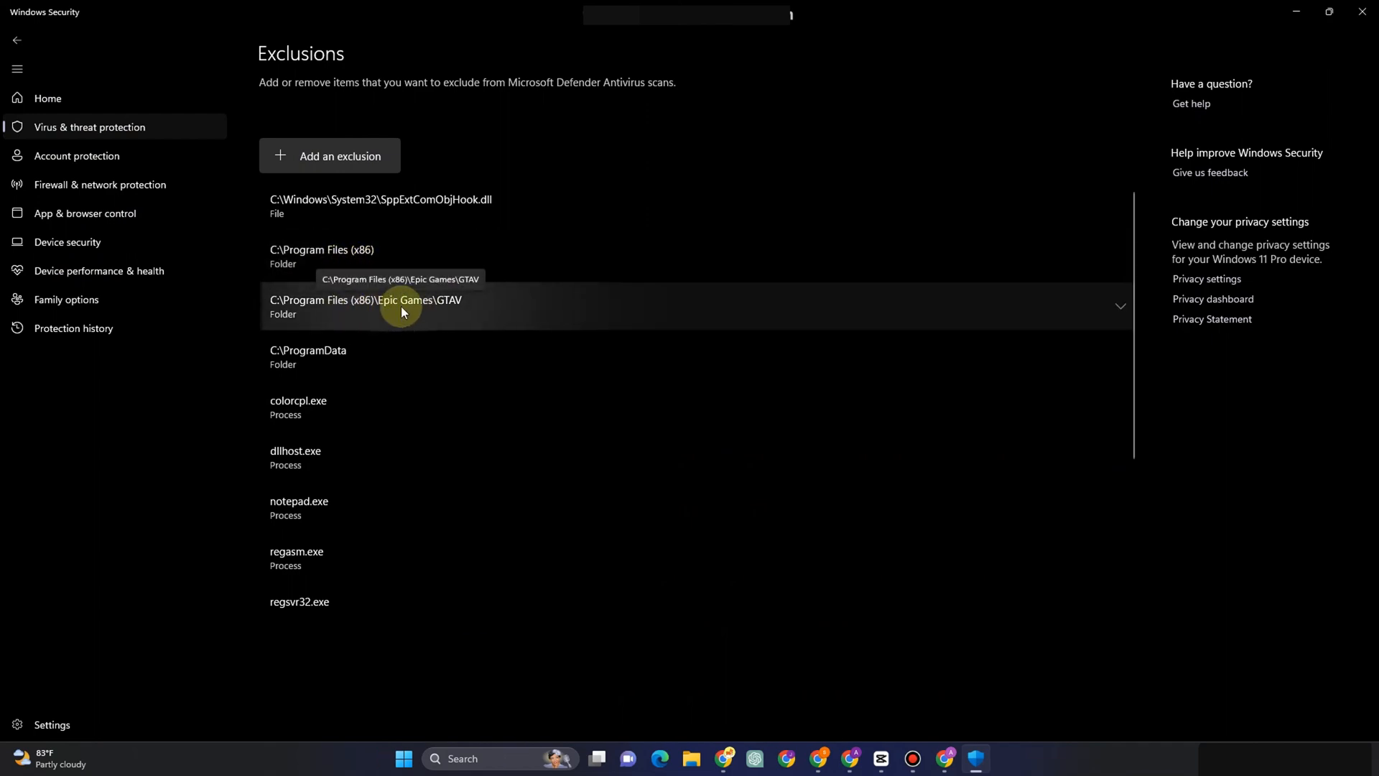
mouse_move(425, 356)
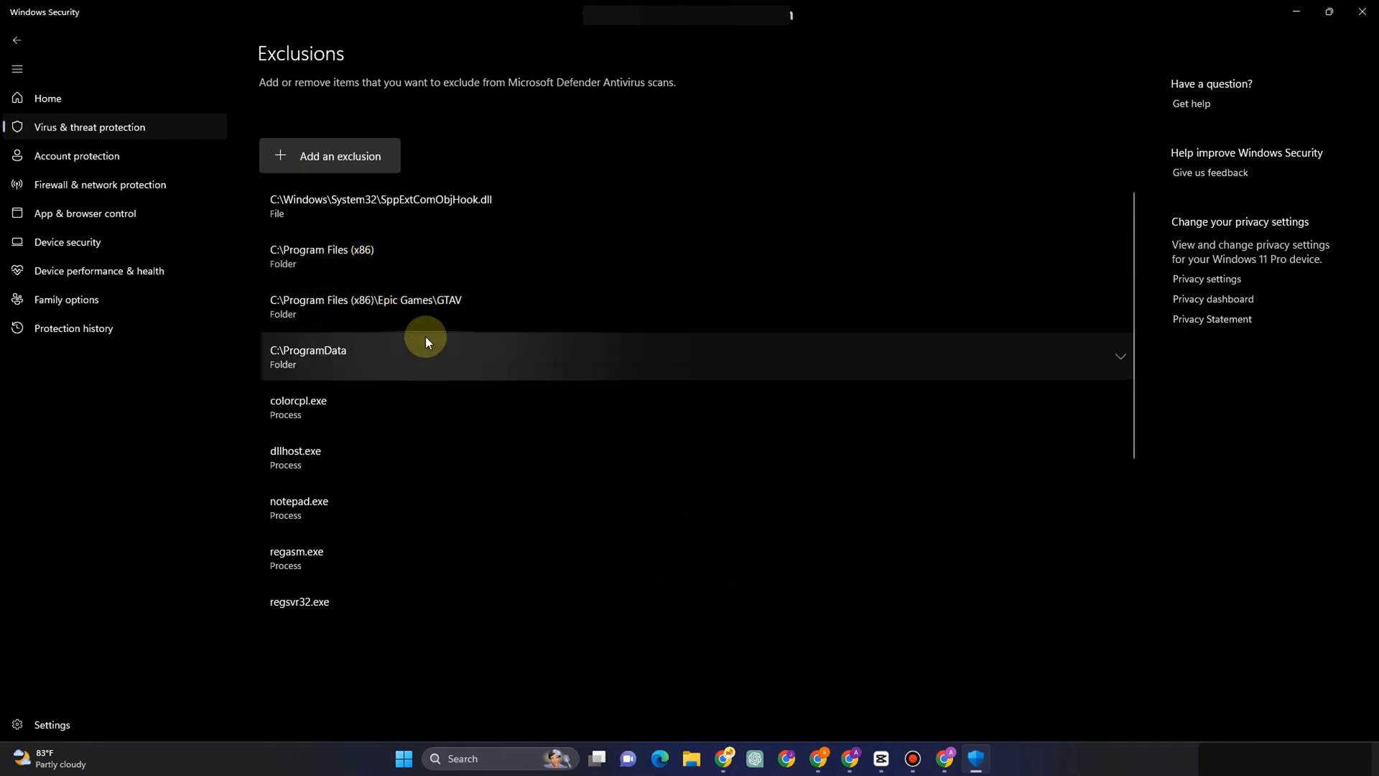
mouse_move(290, 306)
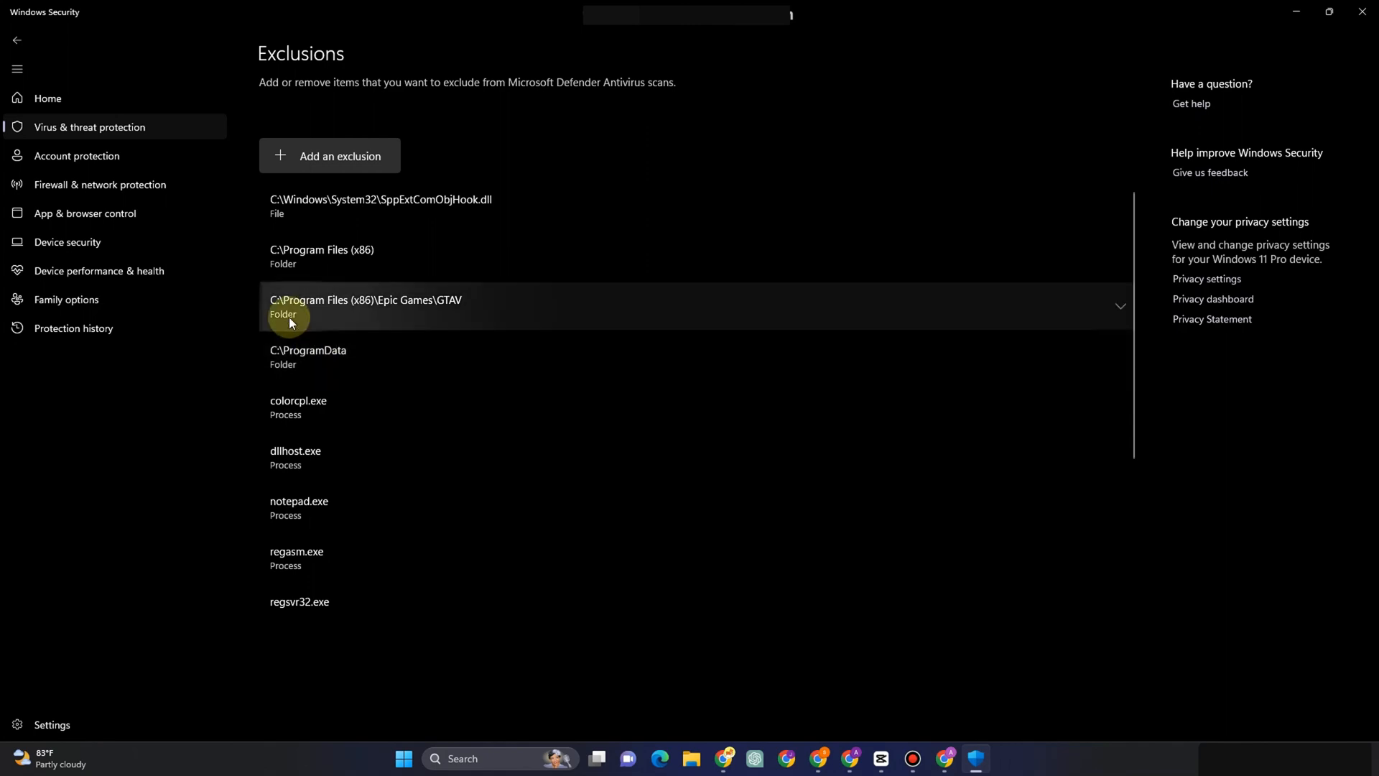
mouse_move(619, 563)
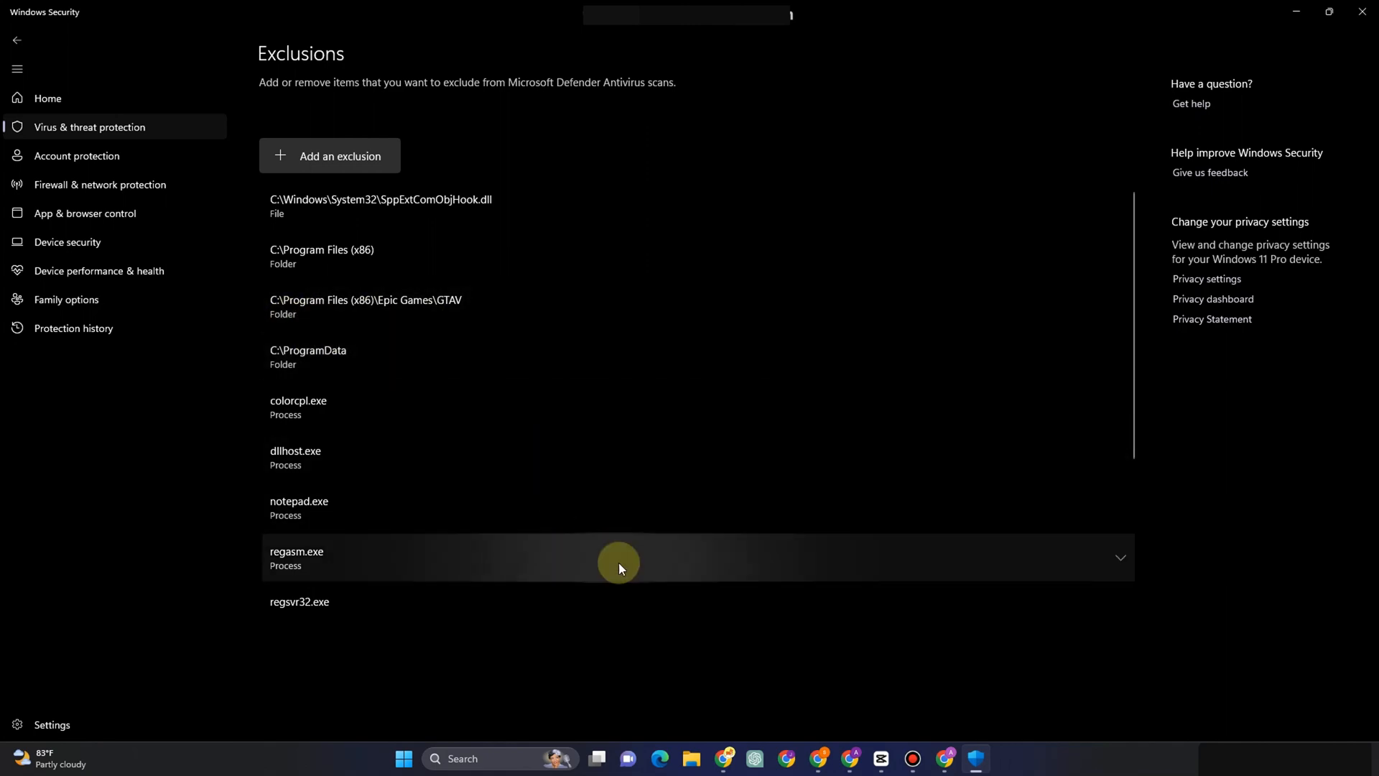
mouse_move(727, 116)
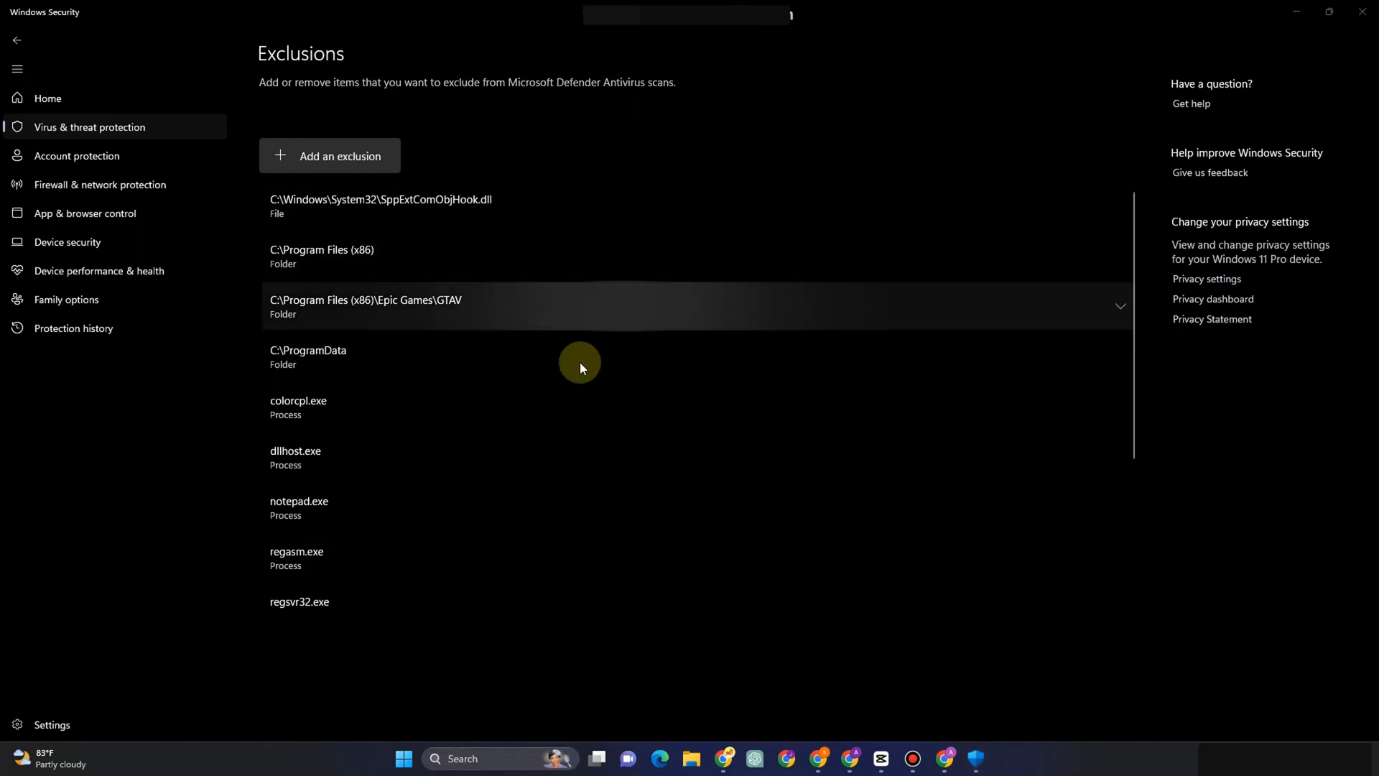
text(device Manager)
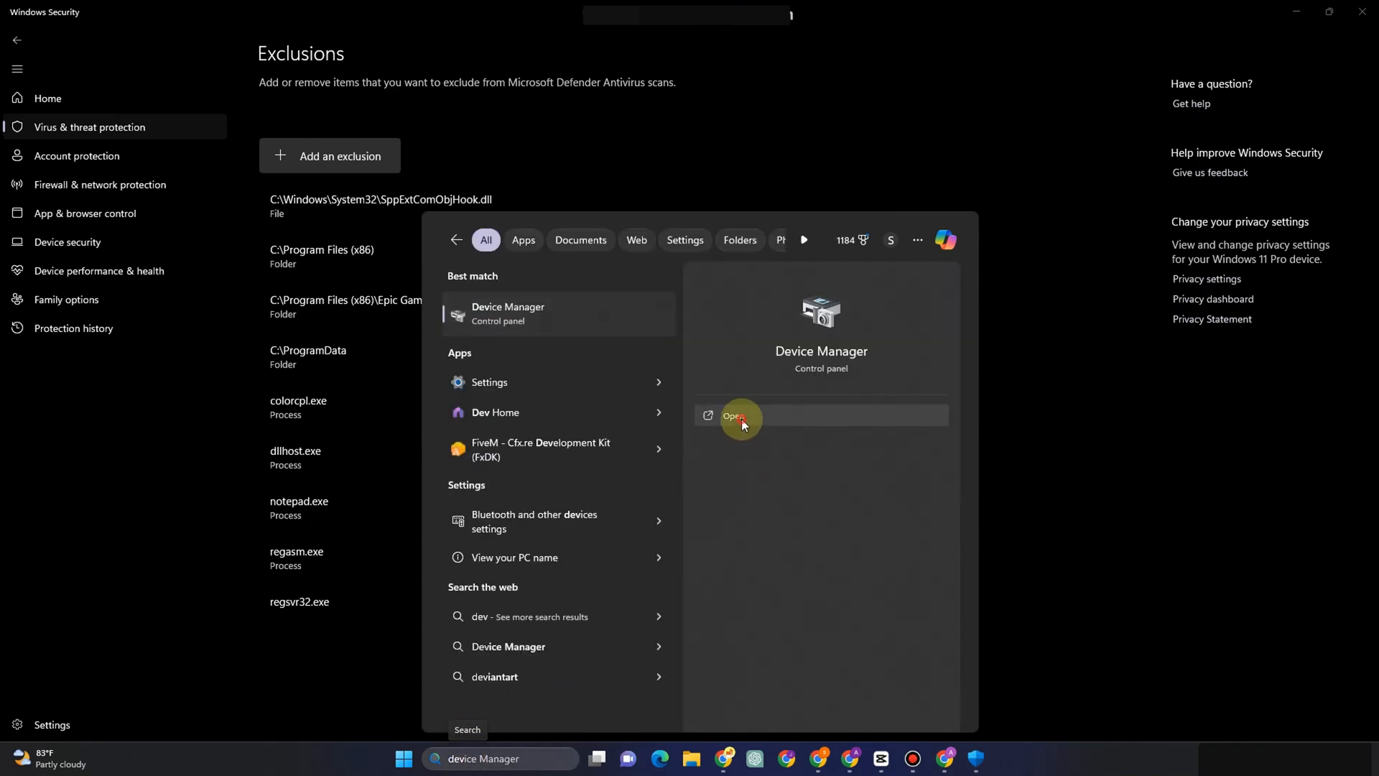
Launch Device Manager from the Start search results
click(732, 415)
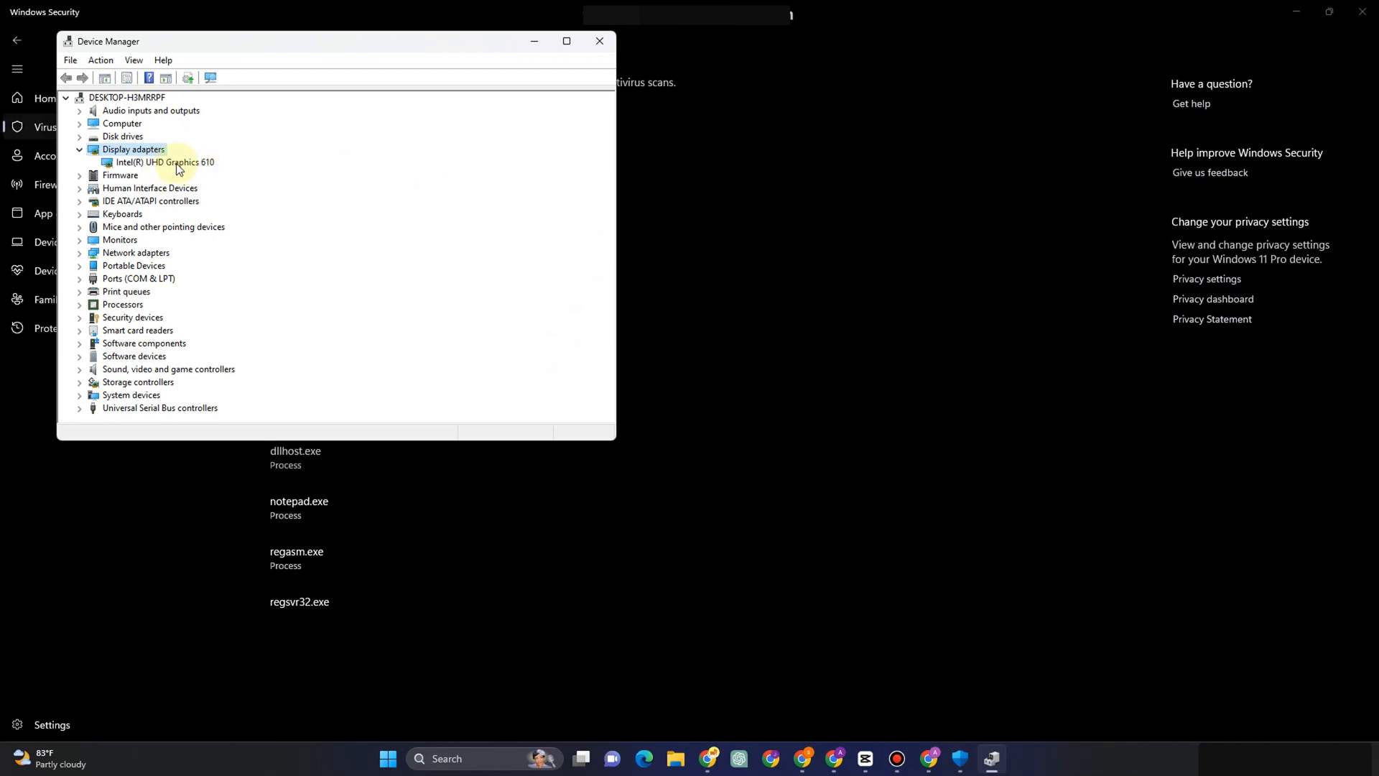
Update the Intel(R) UHD Graphics 610 driver by searching automatically for drivers
right_click(164, 163)
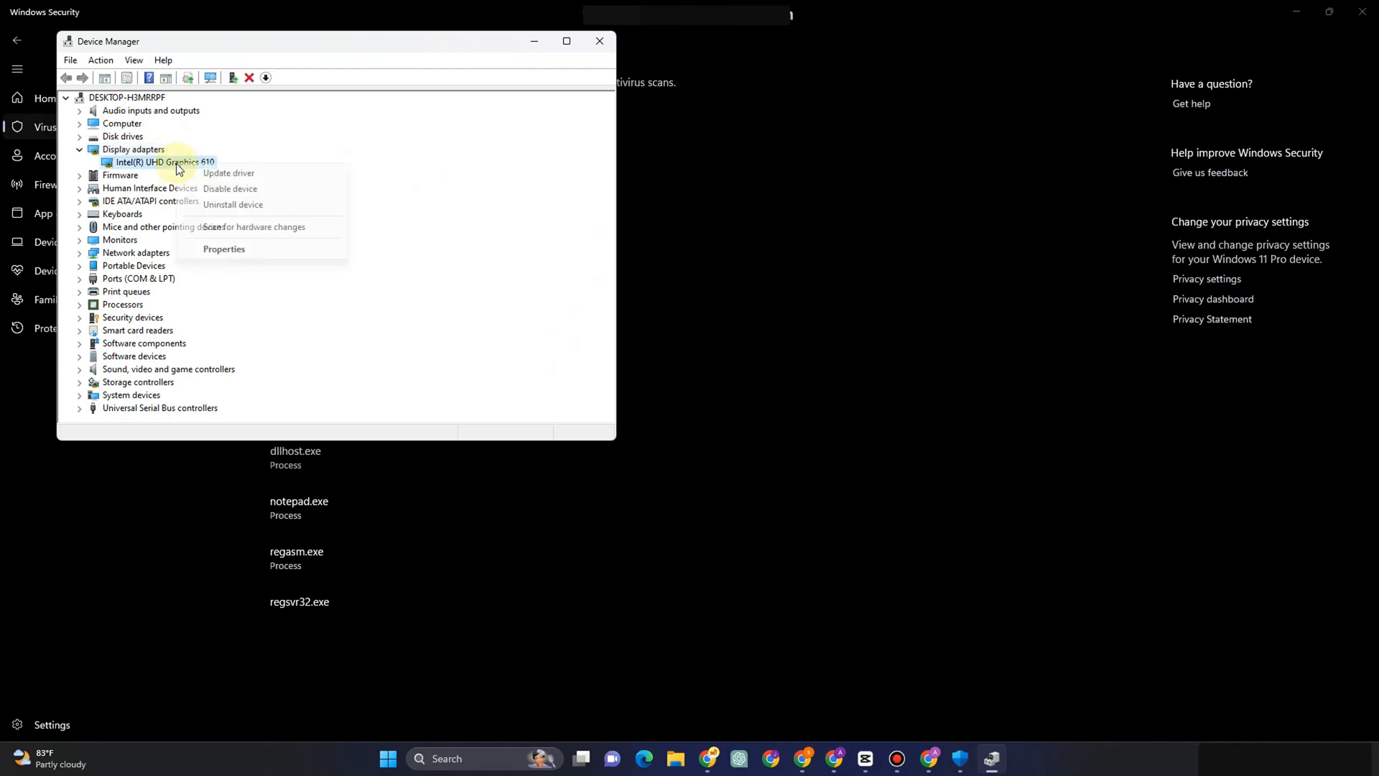
click(229, 173)
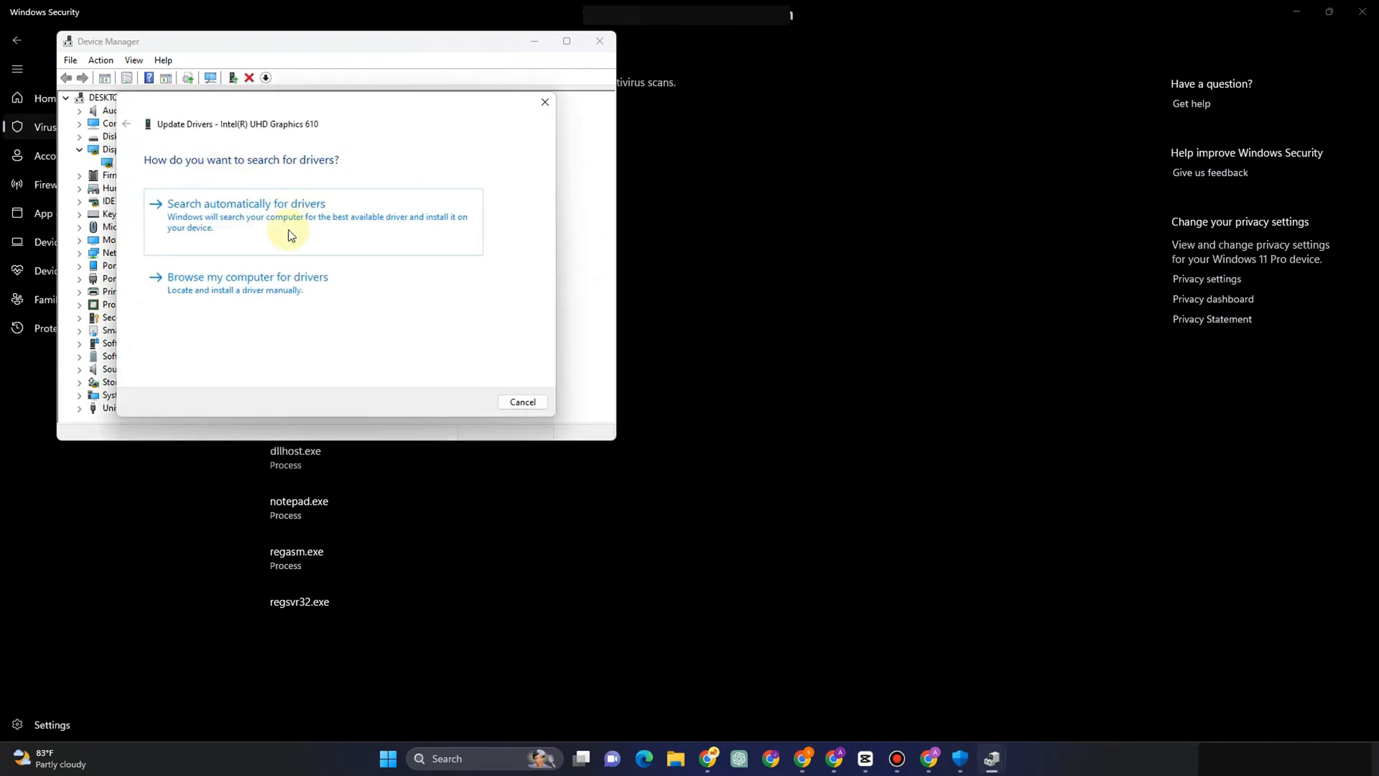
click(246, 203)
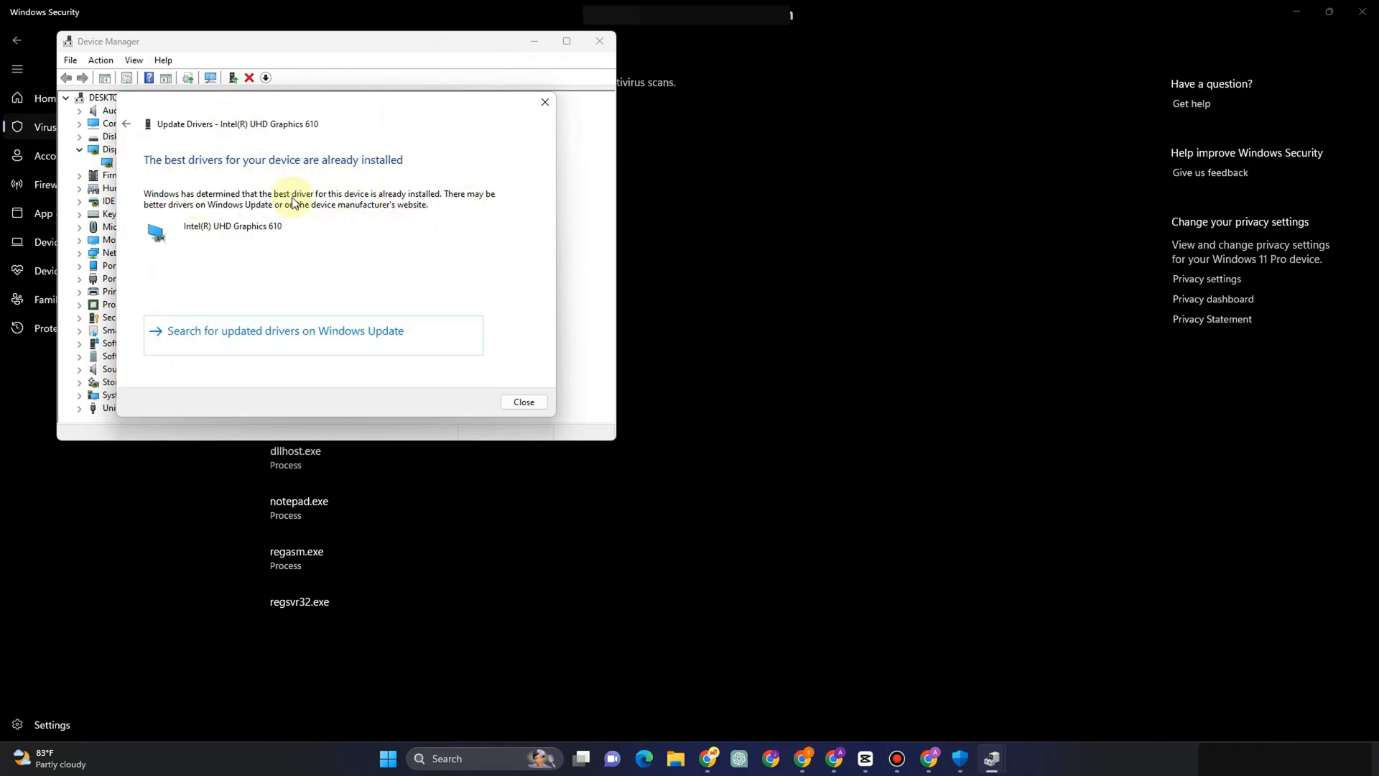
mouse_move(402, 292)
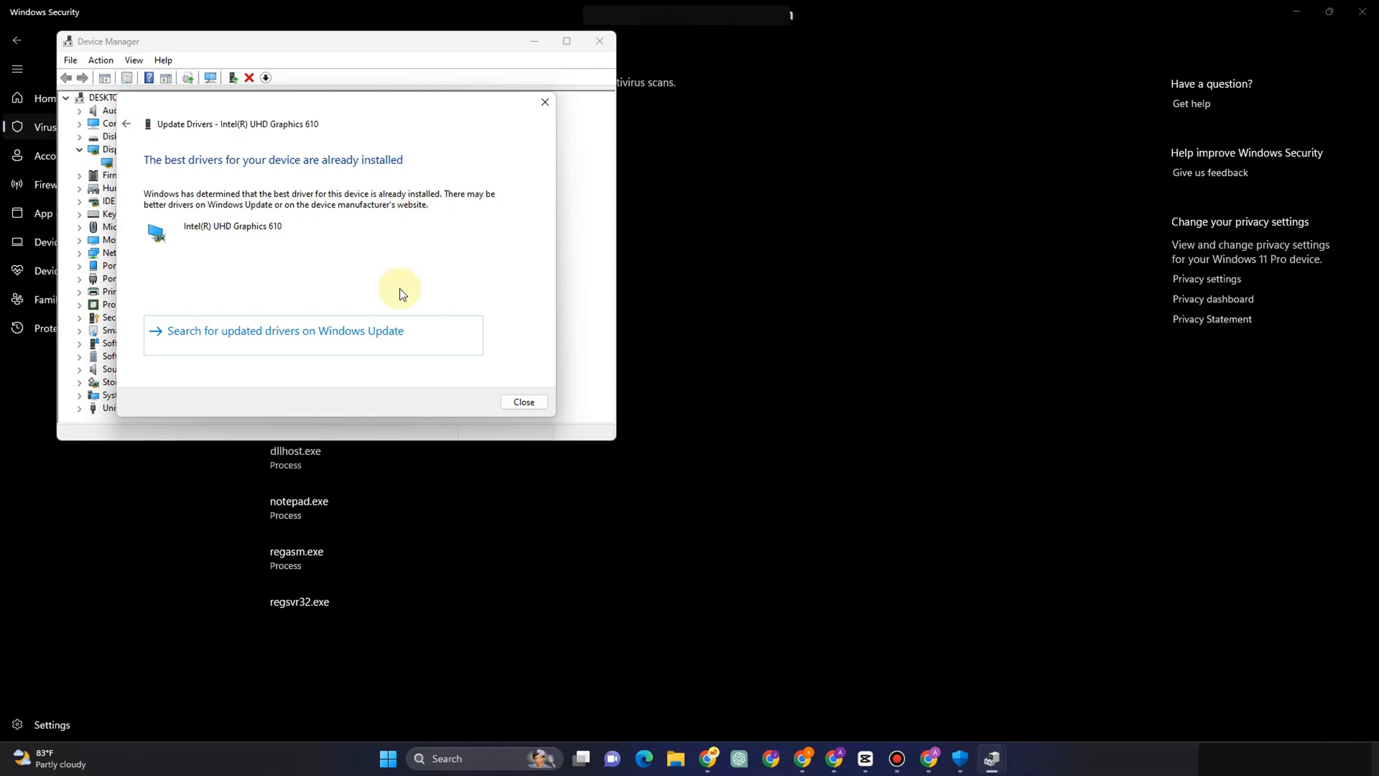
mouse_move(348, 365)
text(epic)
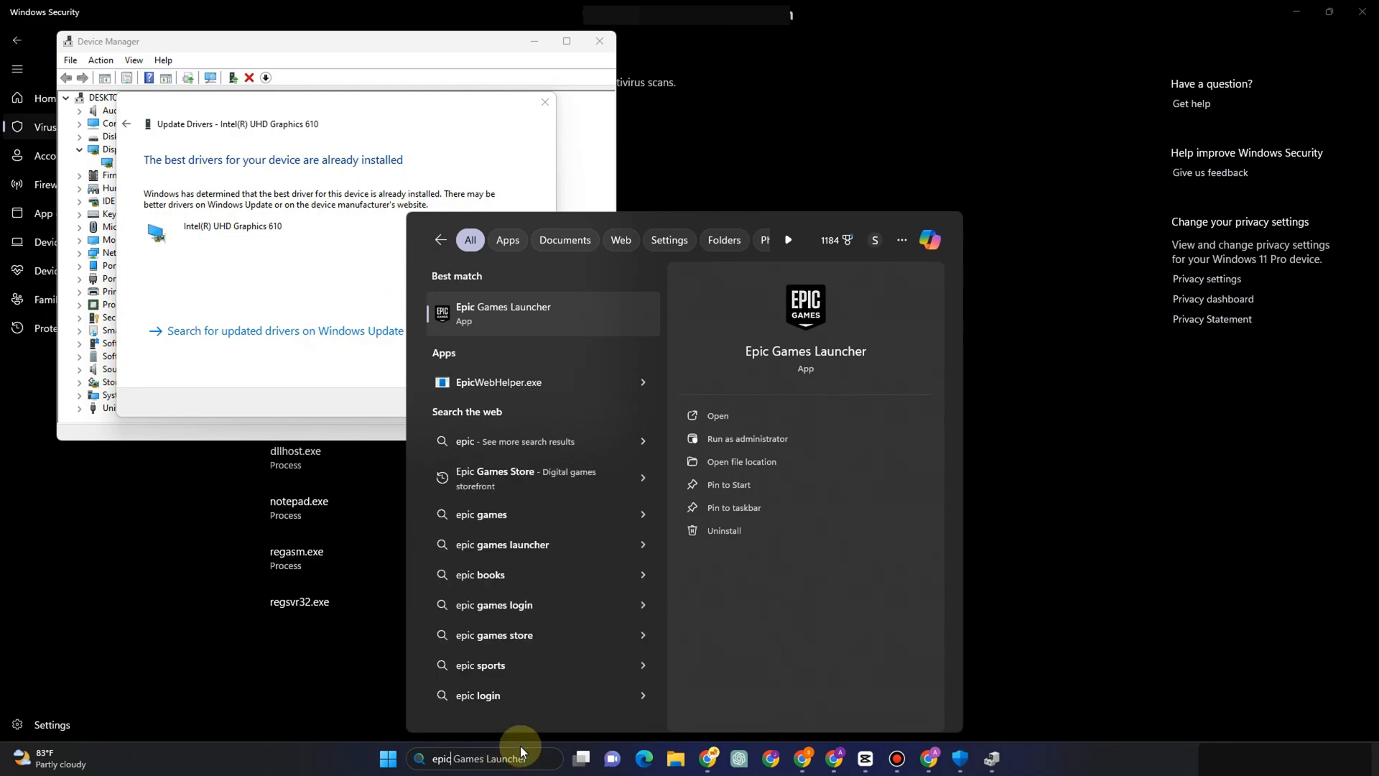
Launch Epic Games Launcher and go to the Library of owned games
click(504, 312)
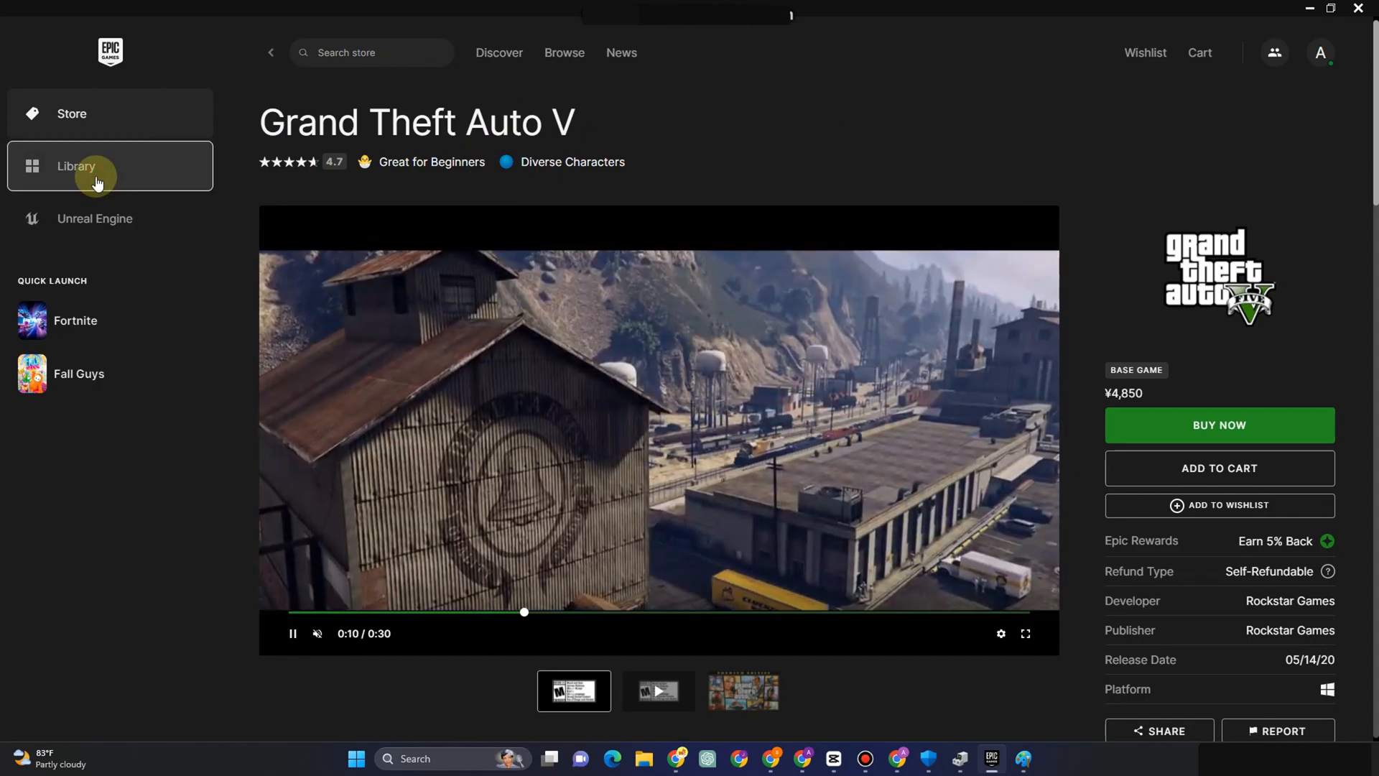
click(97, 166)
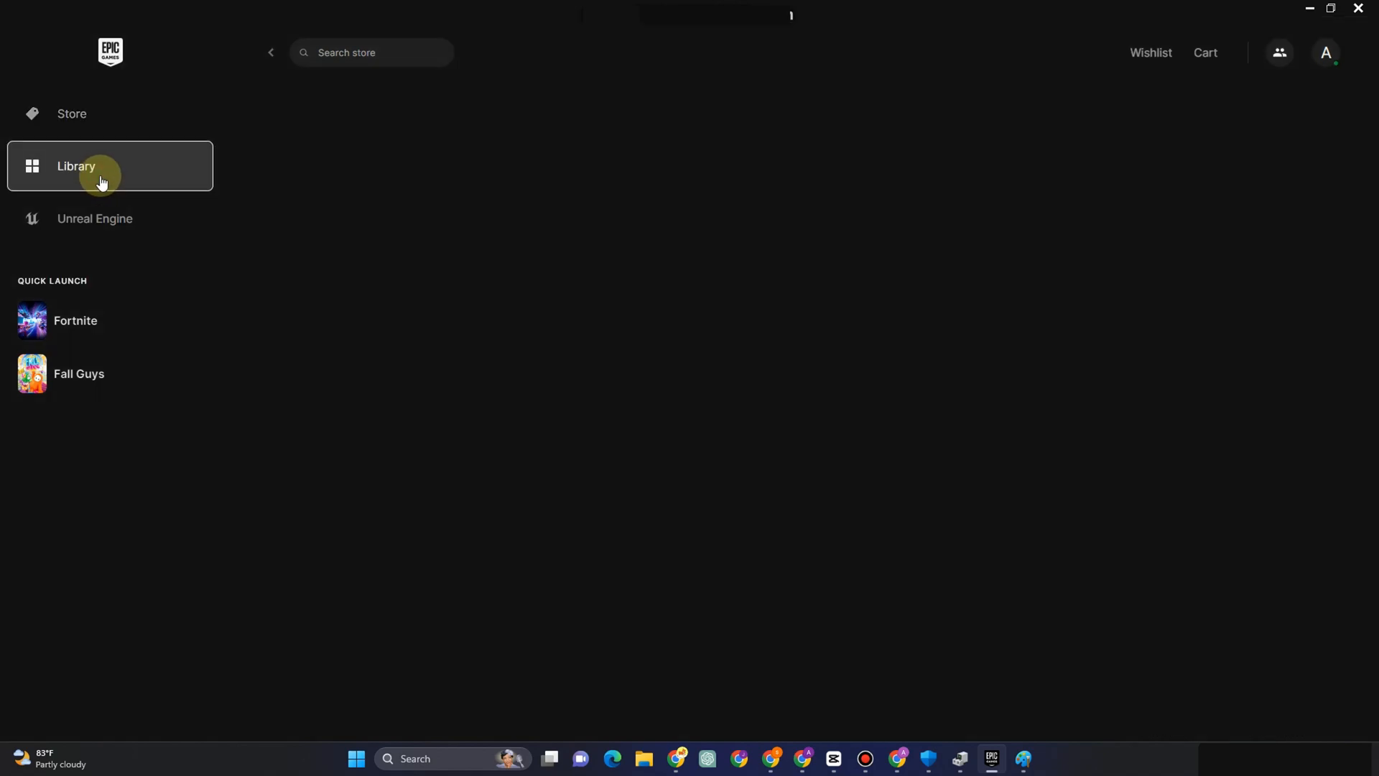
click(99, 166)
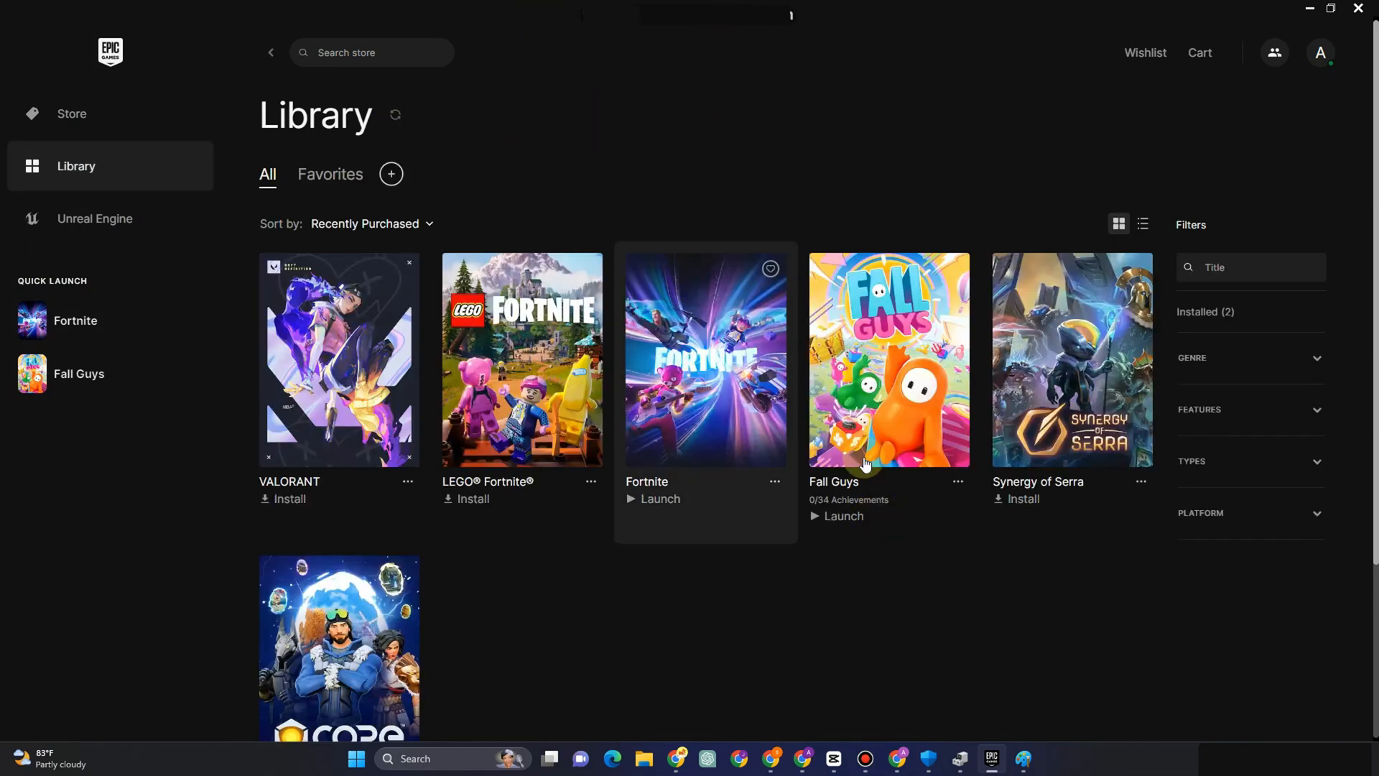
mouse_move(793, 466)
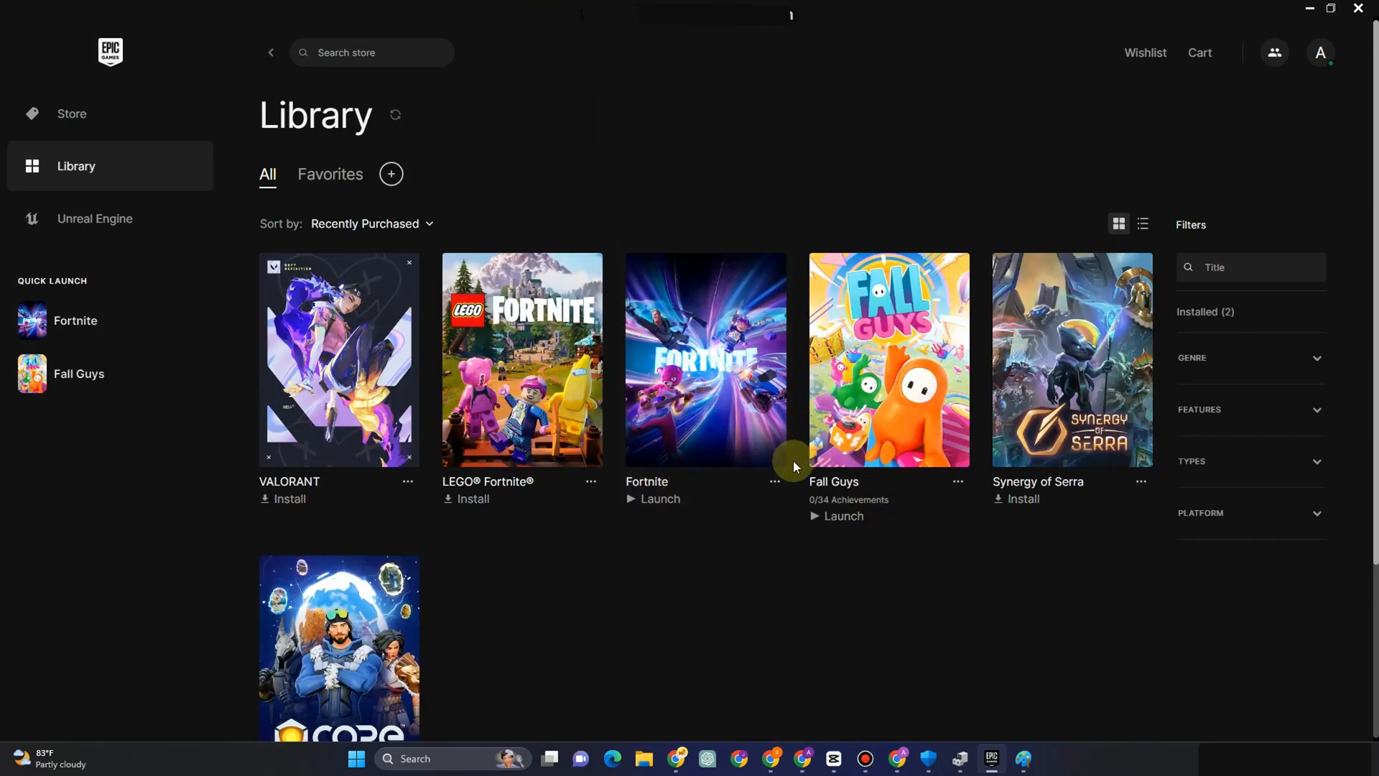
From Fortnite's Manage options, start Verify Files so the game shows Initializing
click(773, 481)
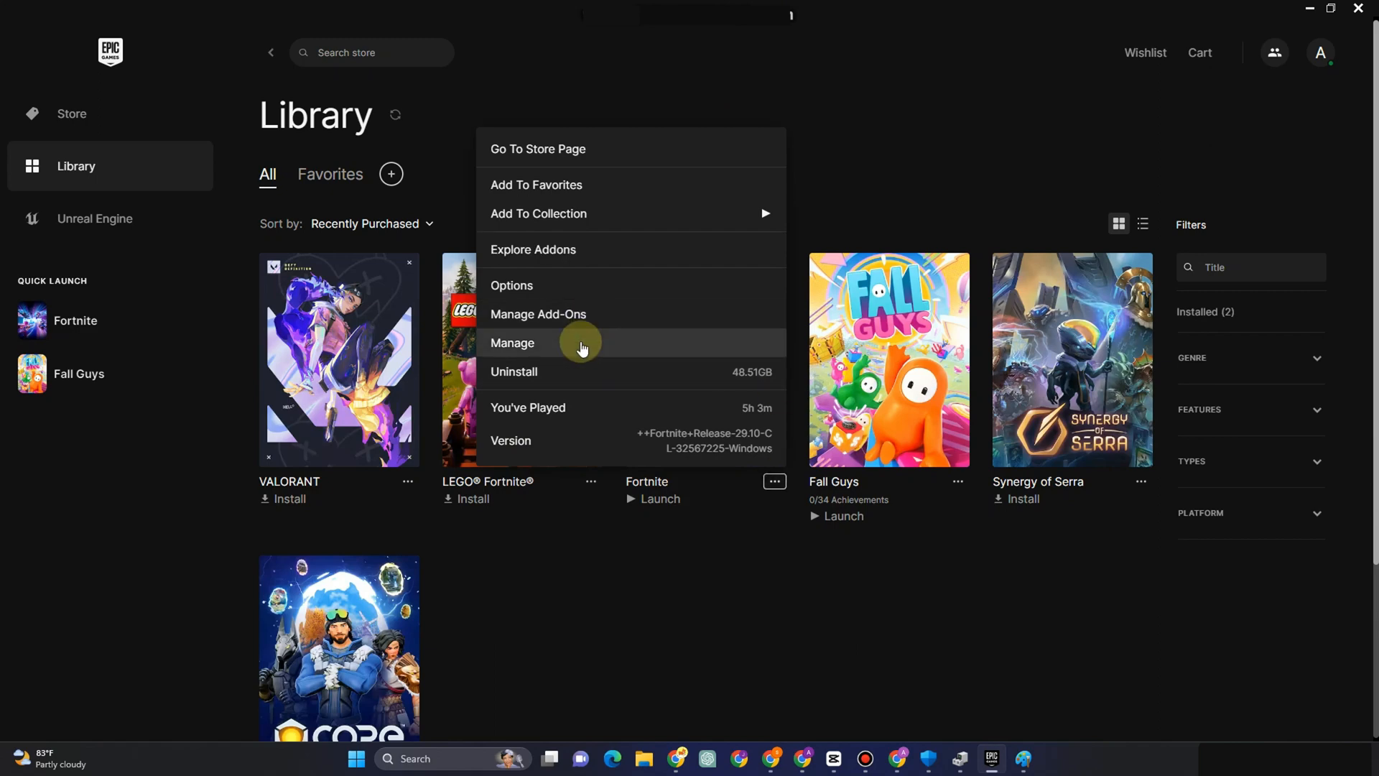
click(512, 342)
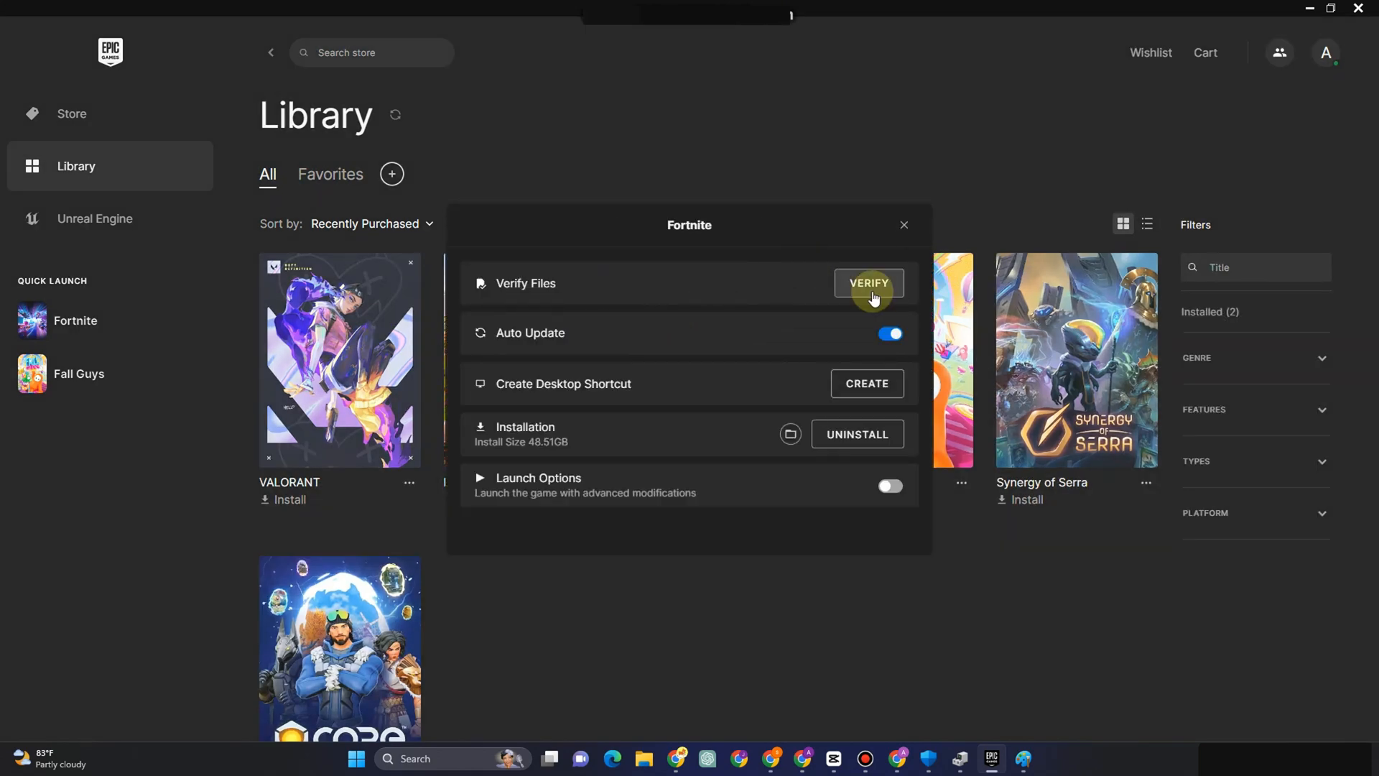
click(904, 226)
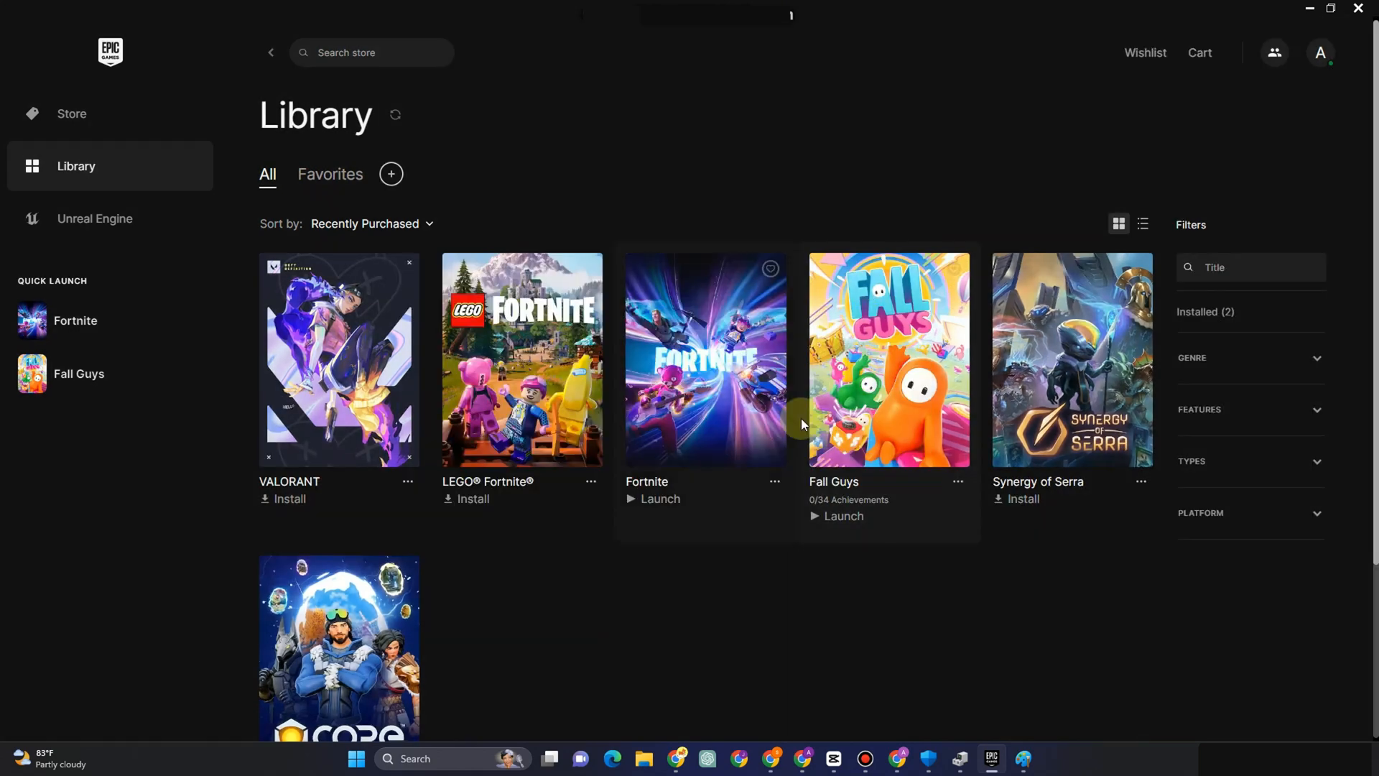
mouse_move(695, 390)
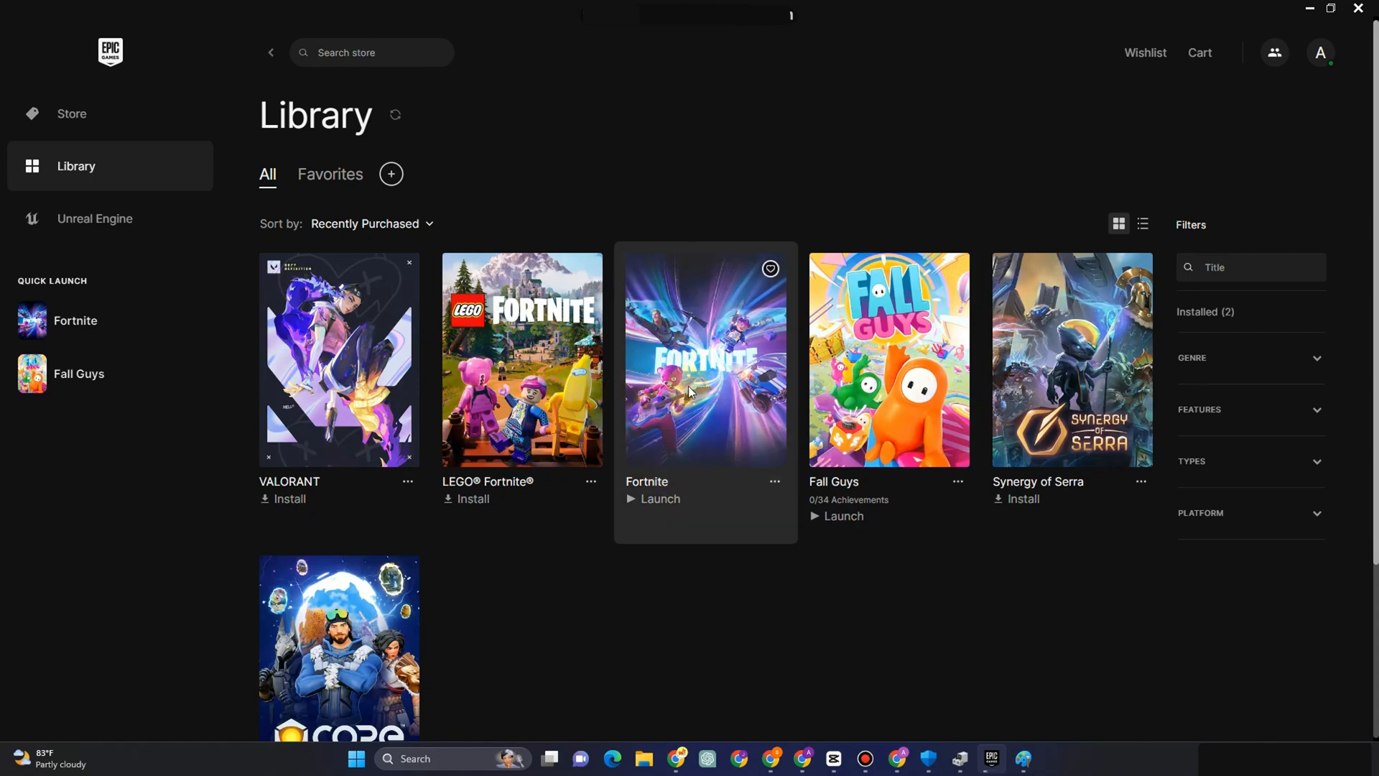
click(654, 498)
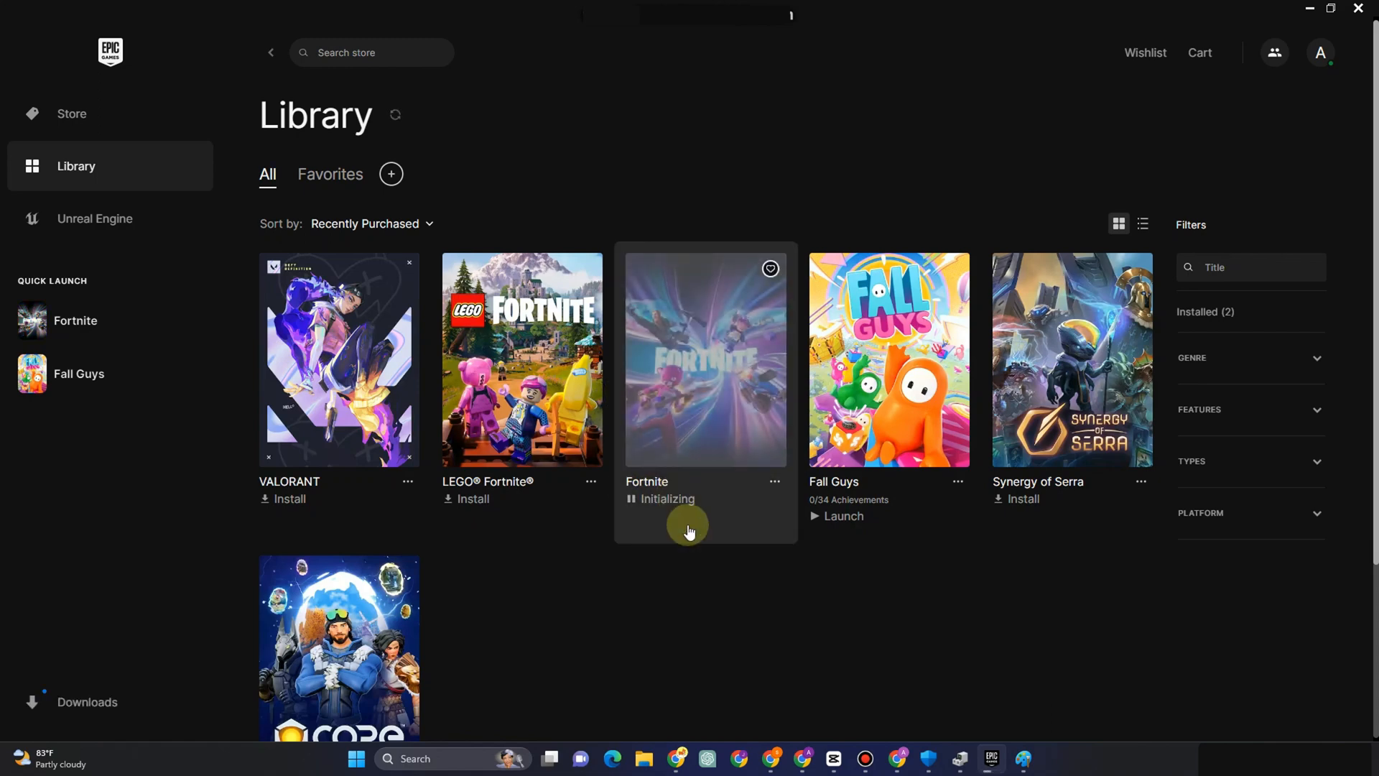